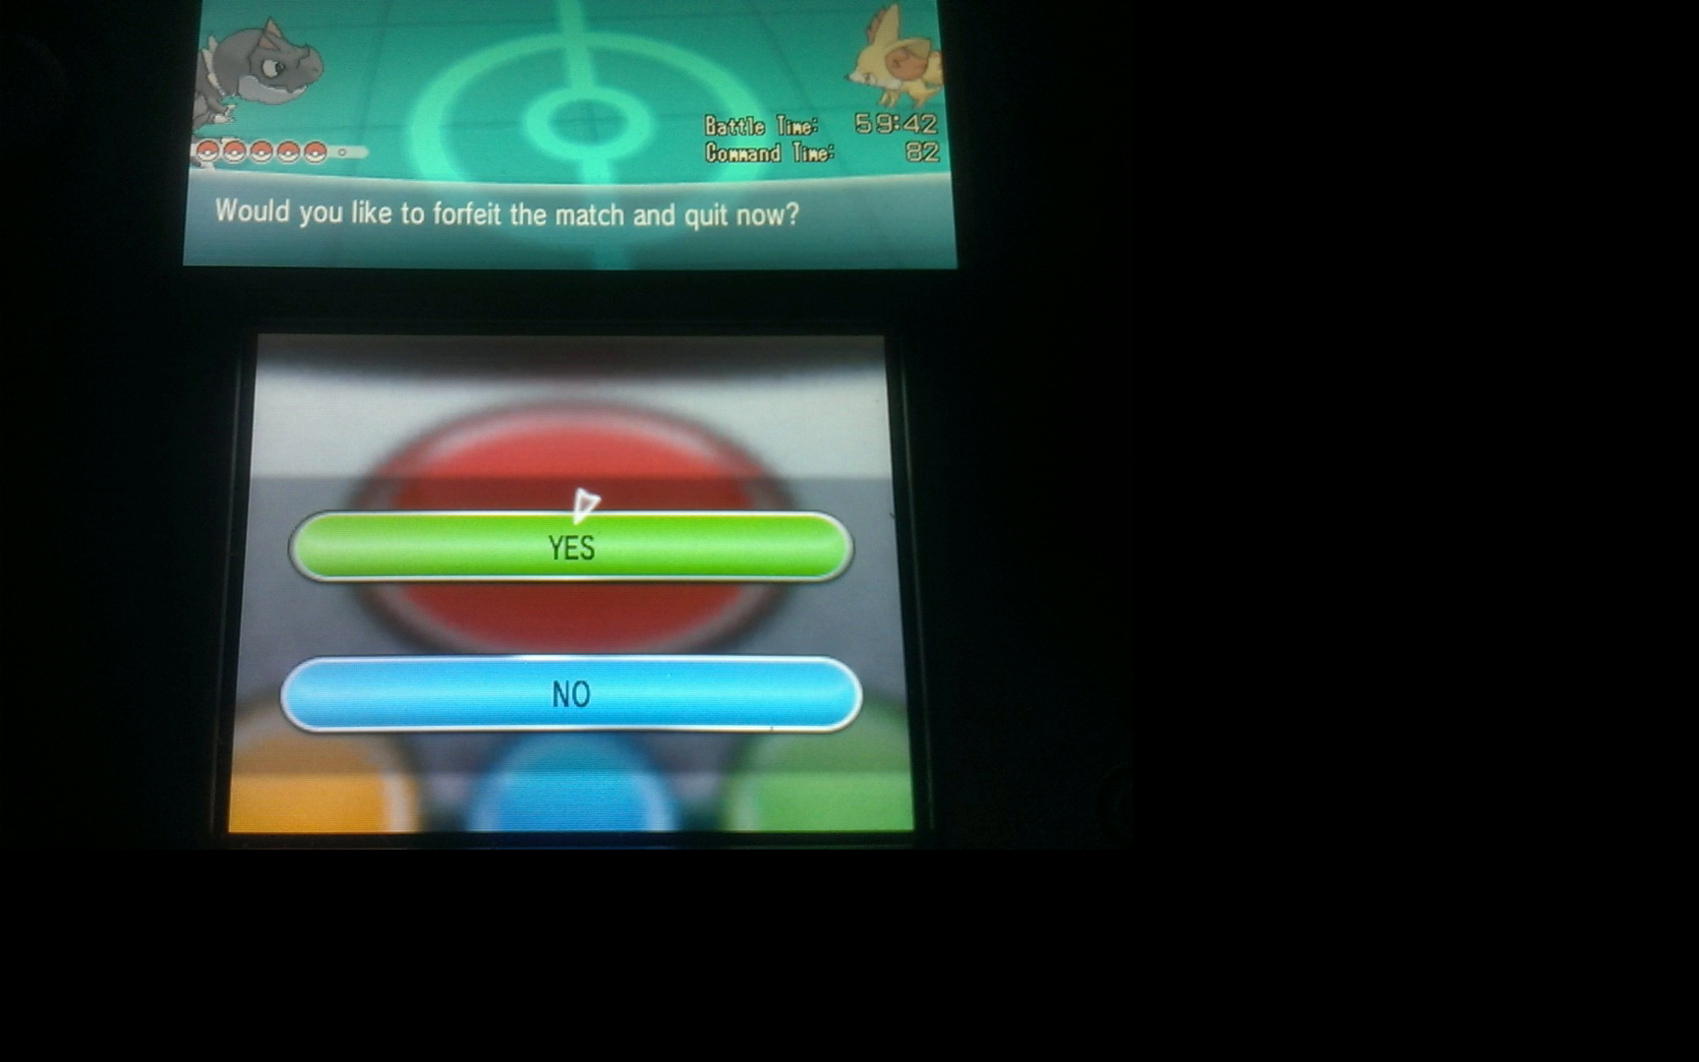
- Confirm YES on the forfeit prompt to quit the match
click(565, 547)
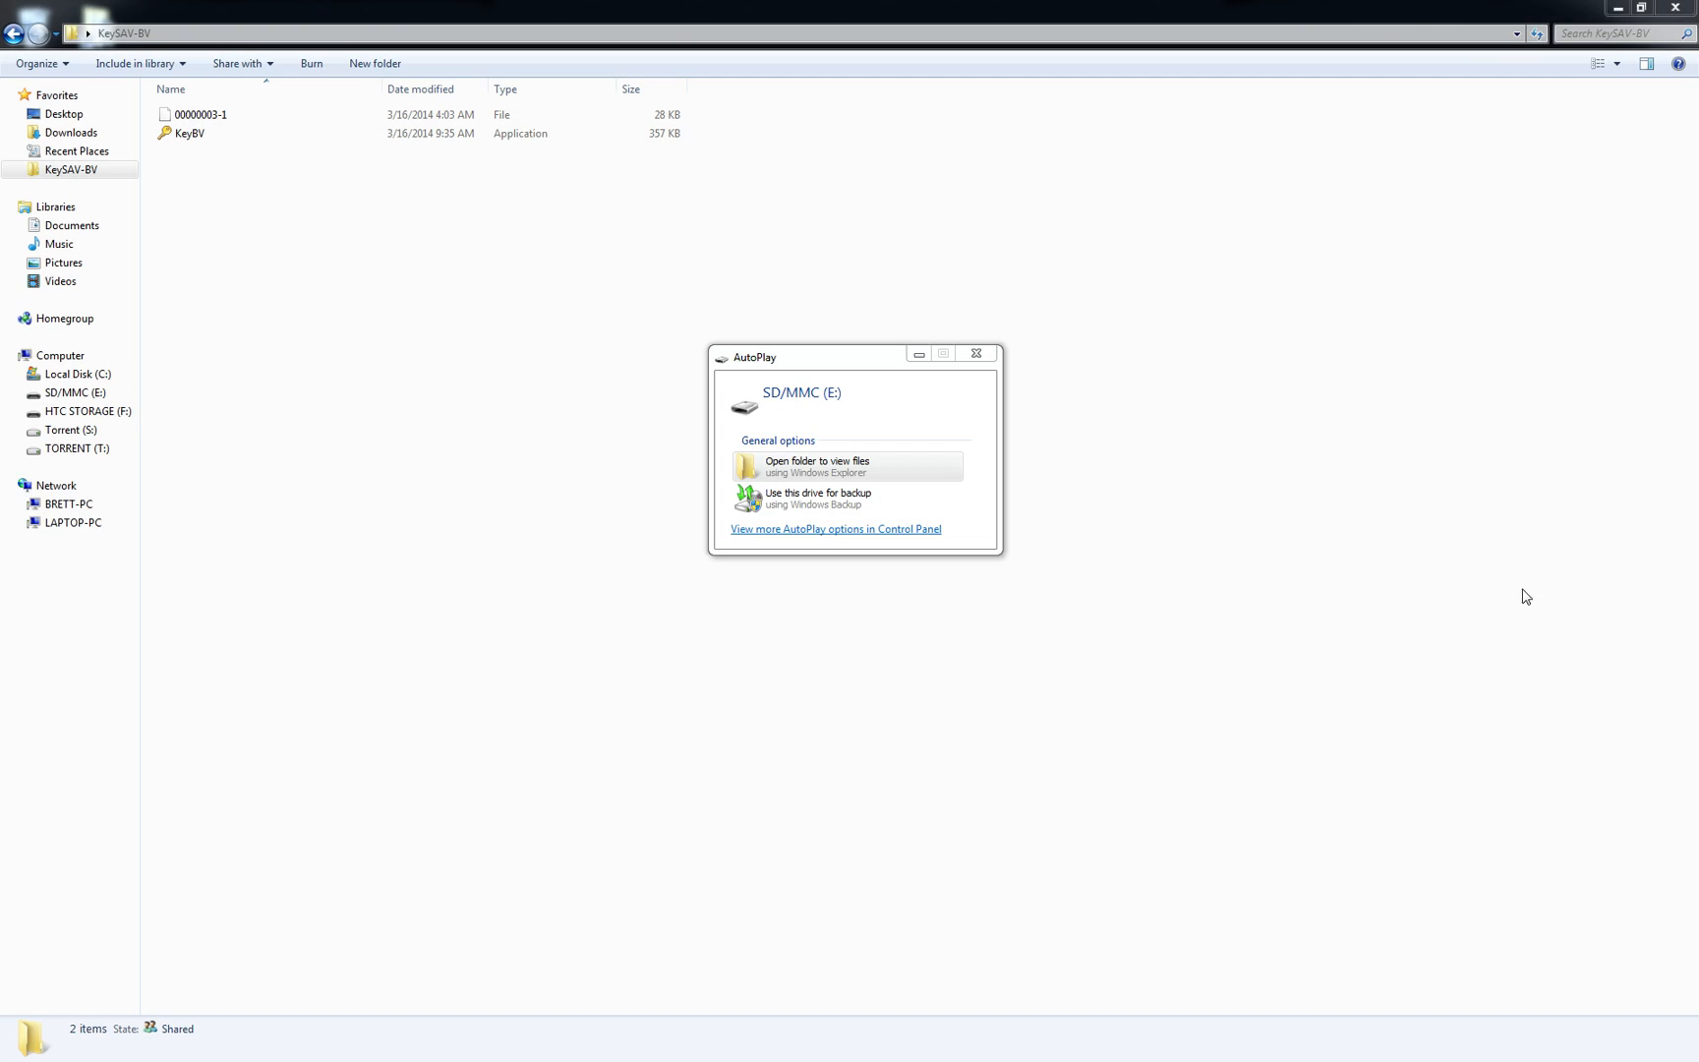
- Browse the SD card from AutoPlay and locate the 0000055d save data folder by search
click(818, 466)
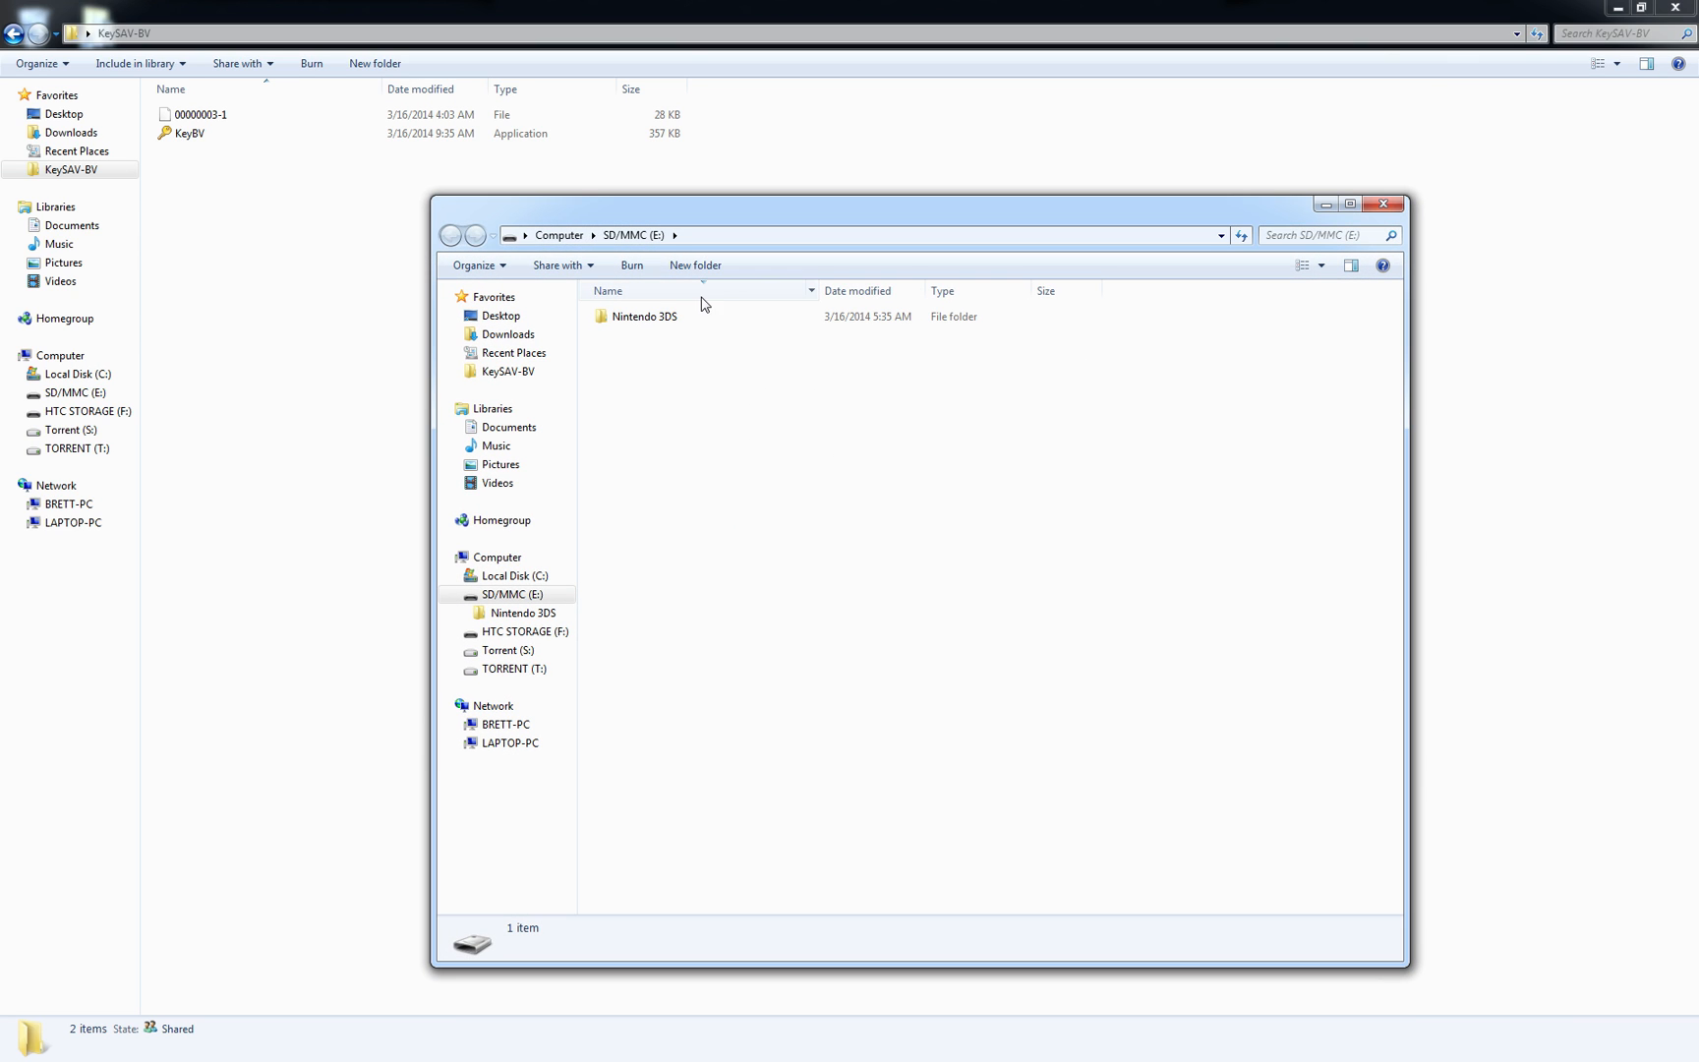
click(1312, 236)
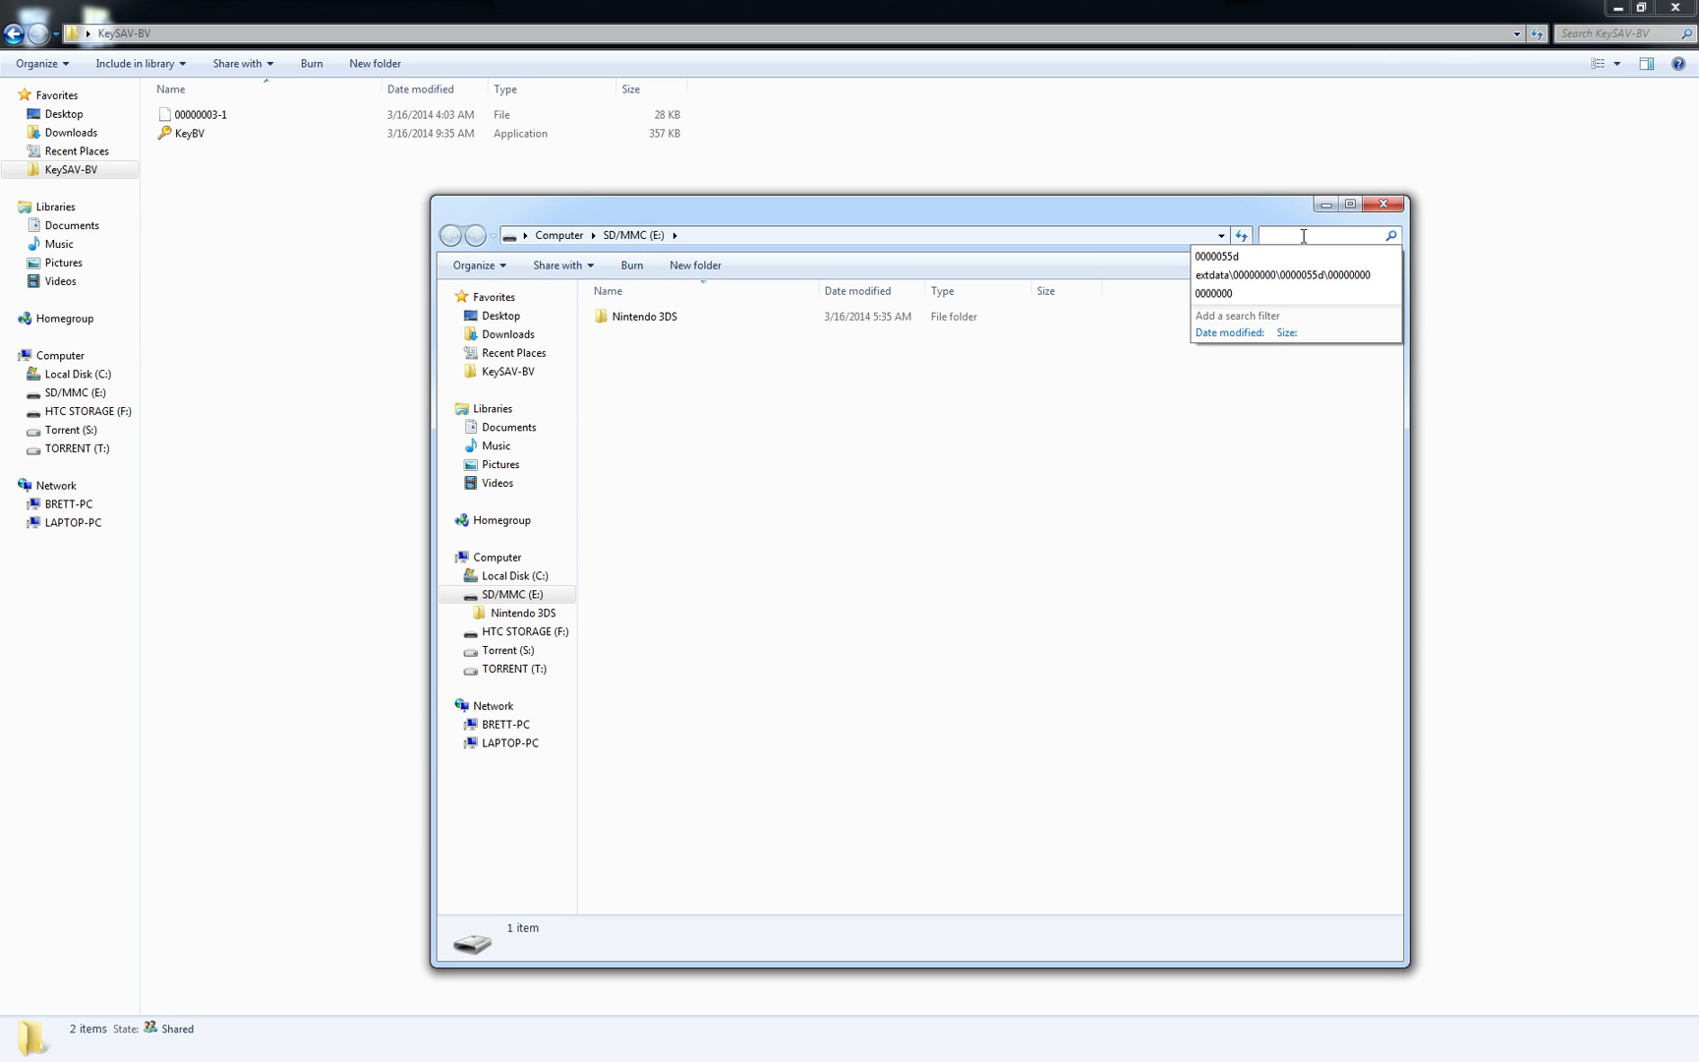
click(1215, 255)
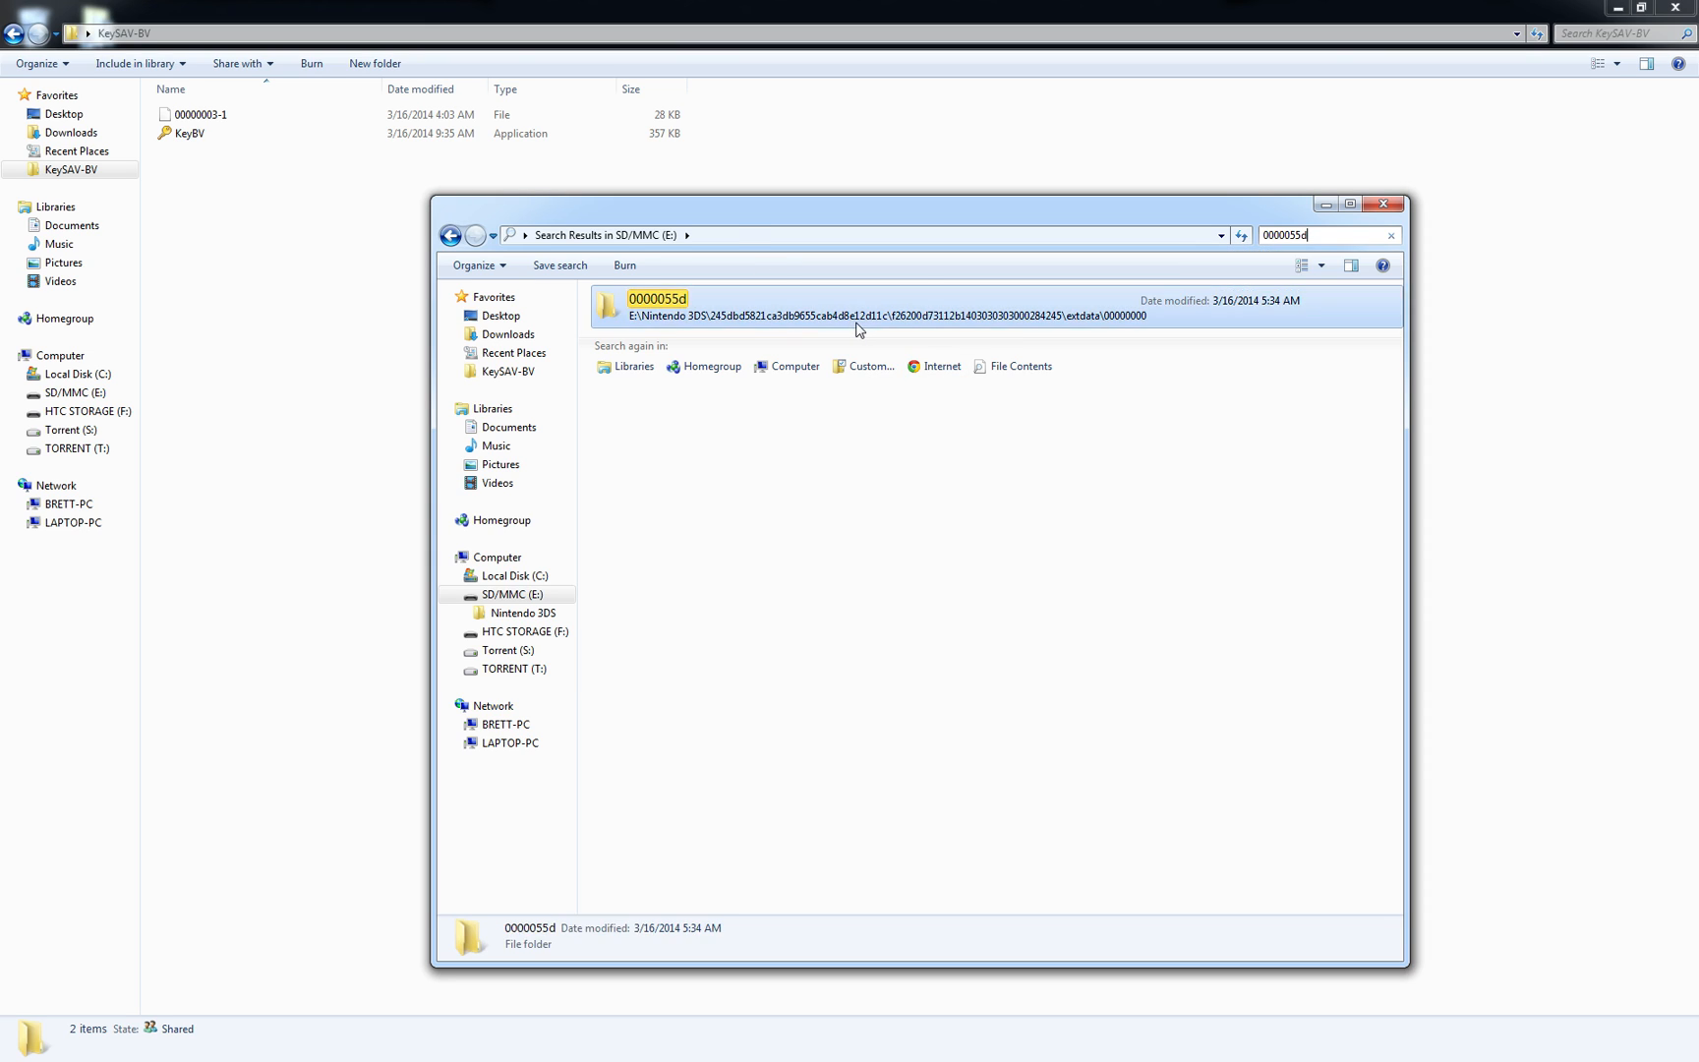
double_click(657, 305)
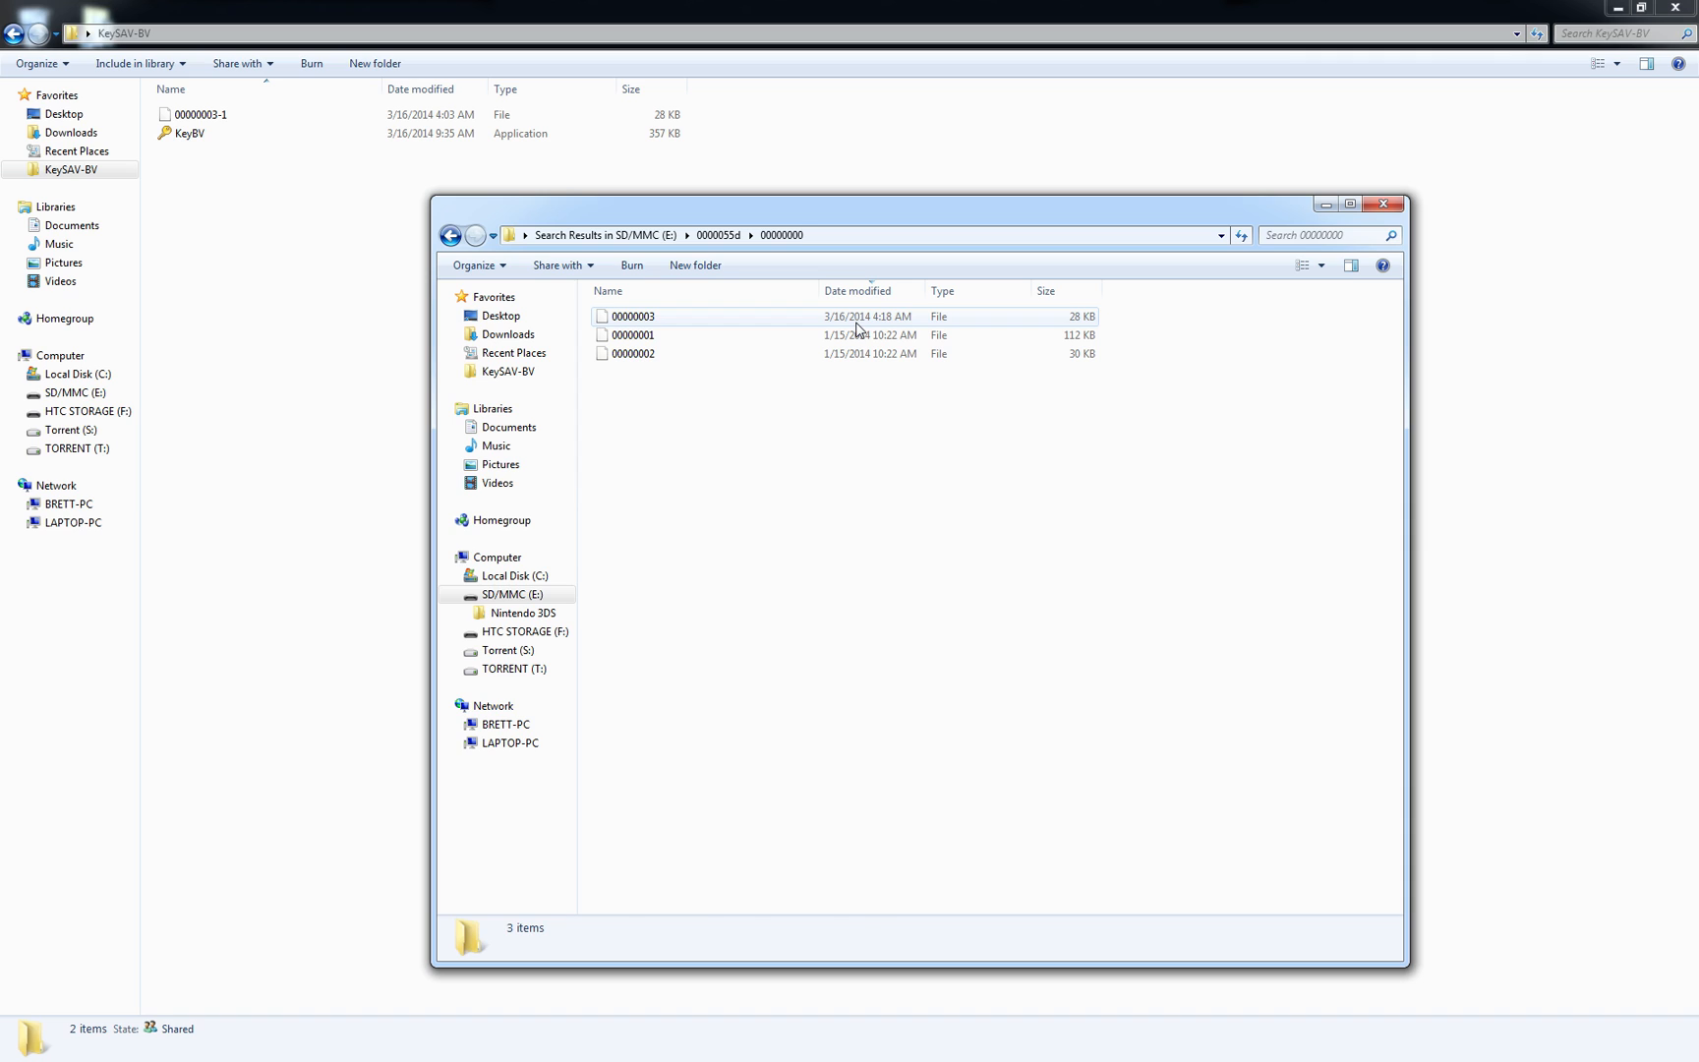
- Copy battle video 00000003 into the KeySAV-BV folder as 00000003-2
click(633, 314)
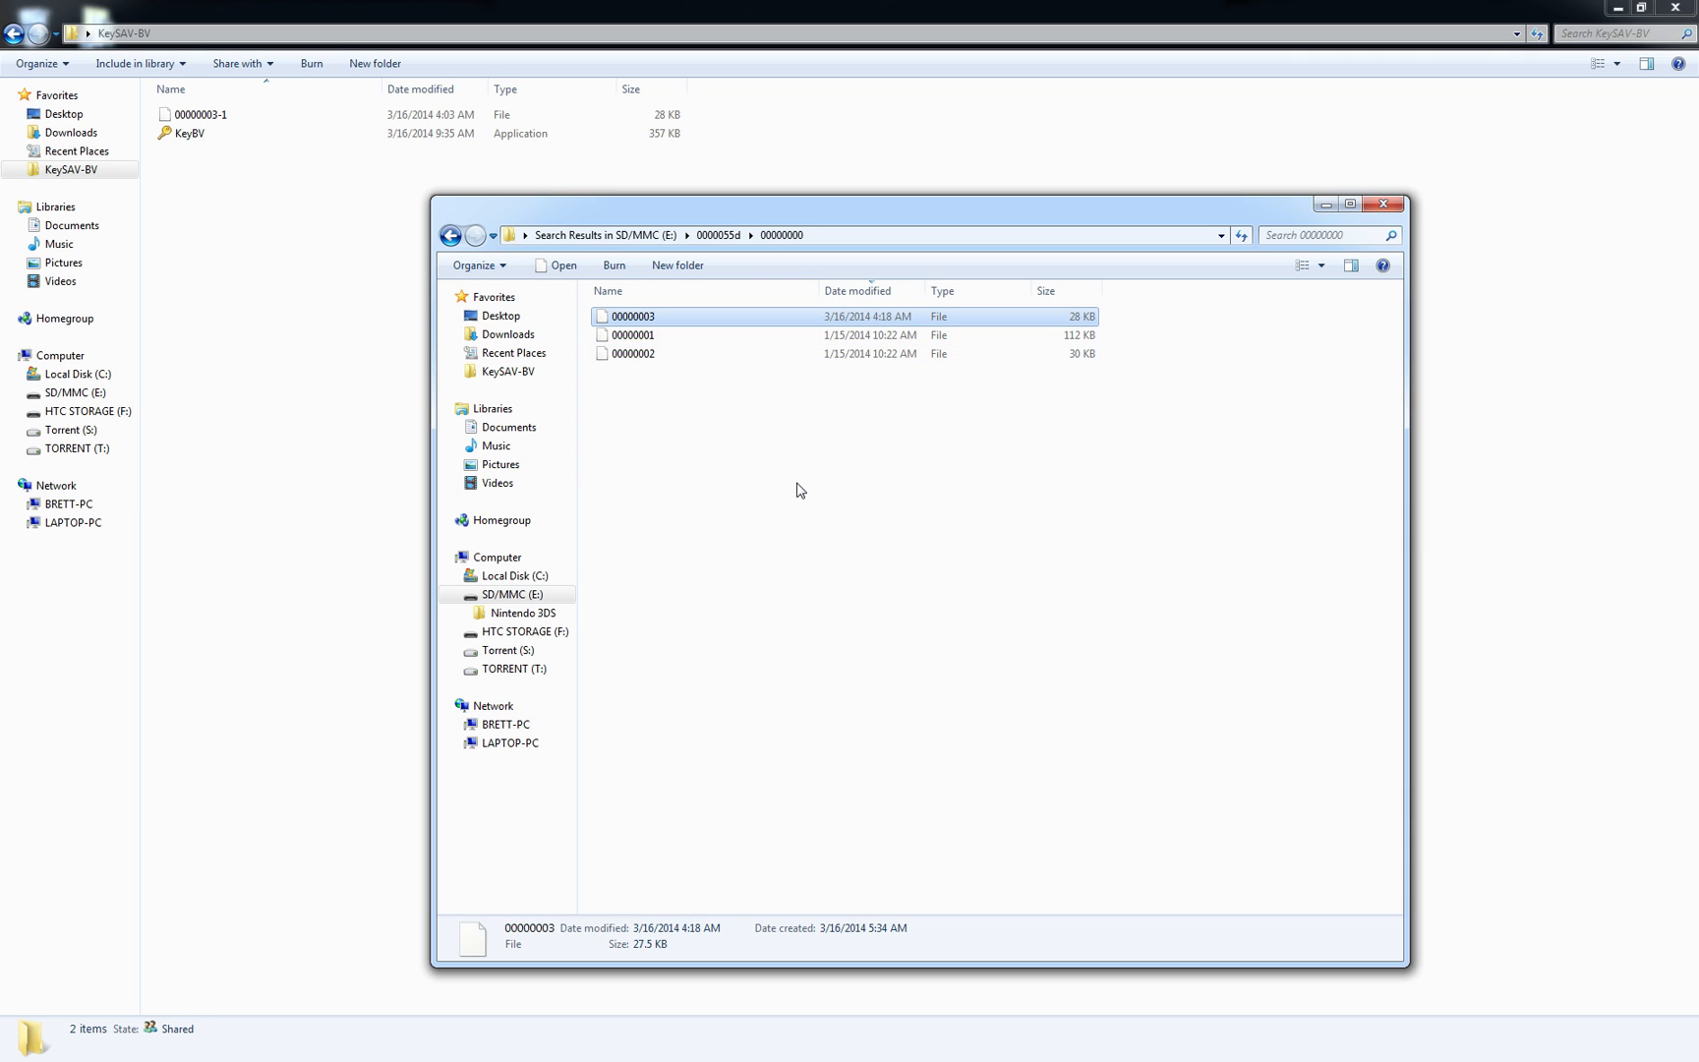
mouse_move(663, 330)
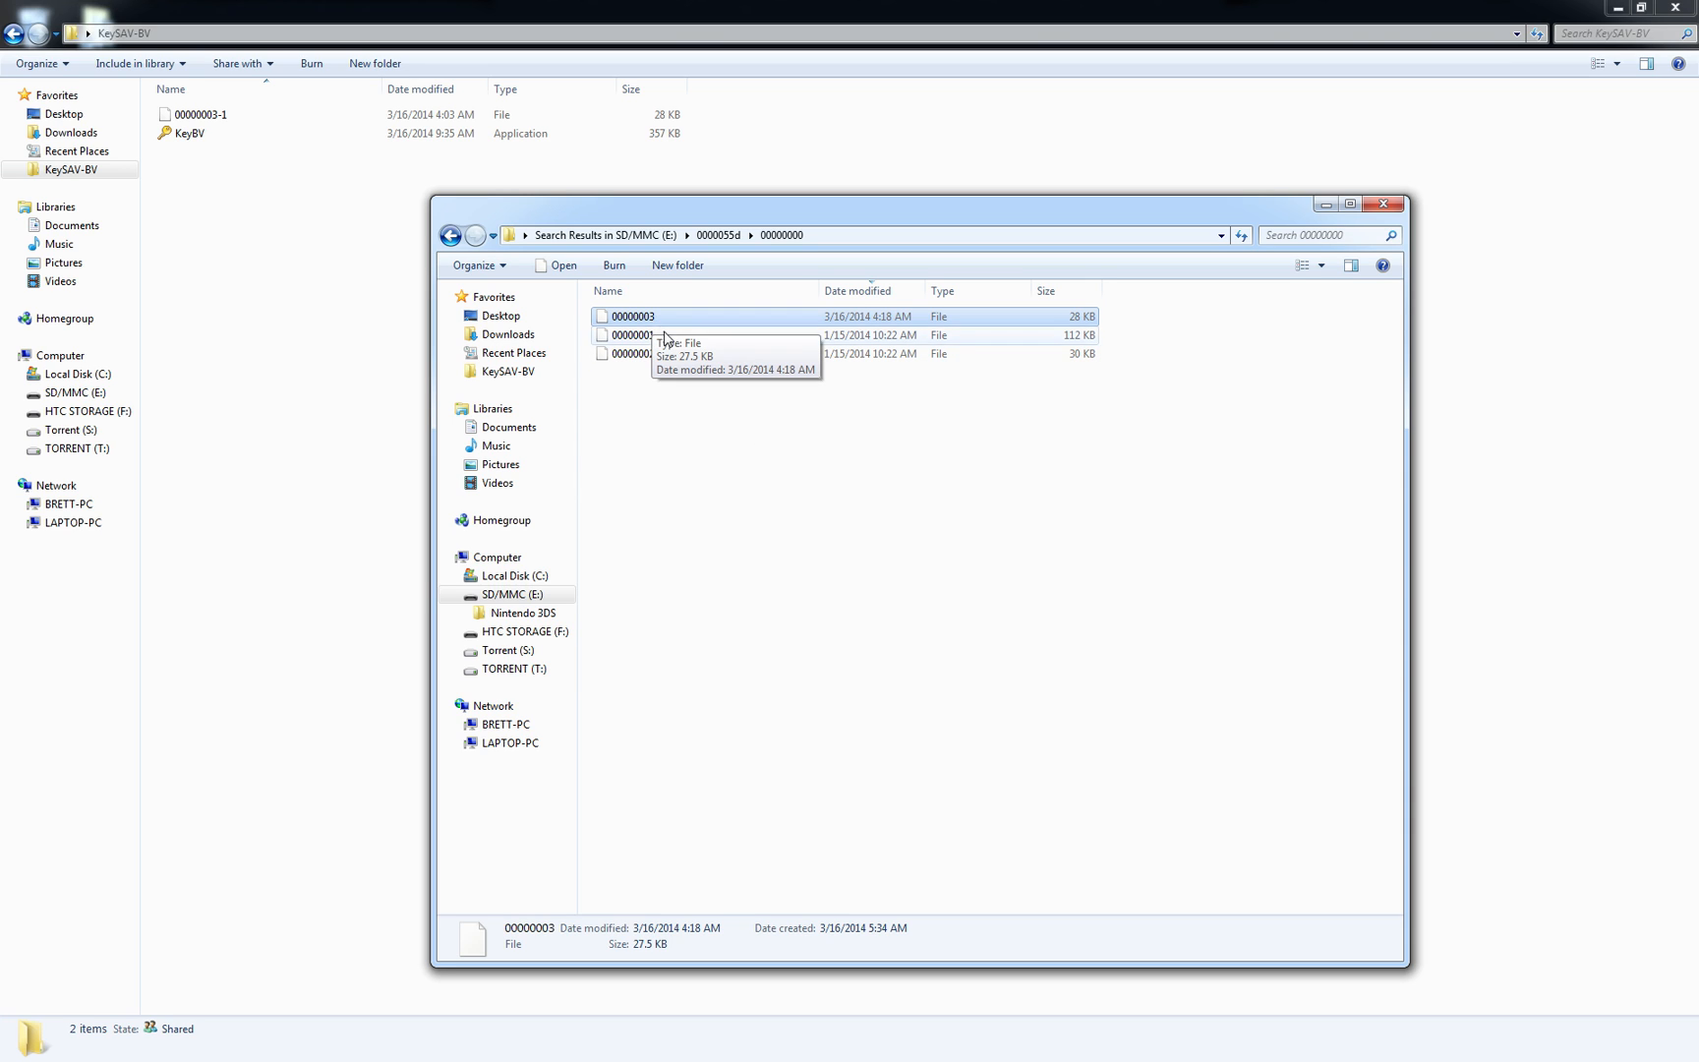
mouse_move(703, 374)
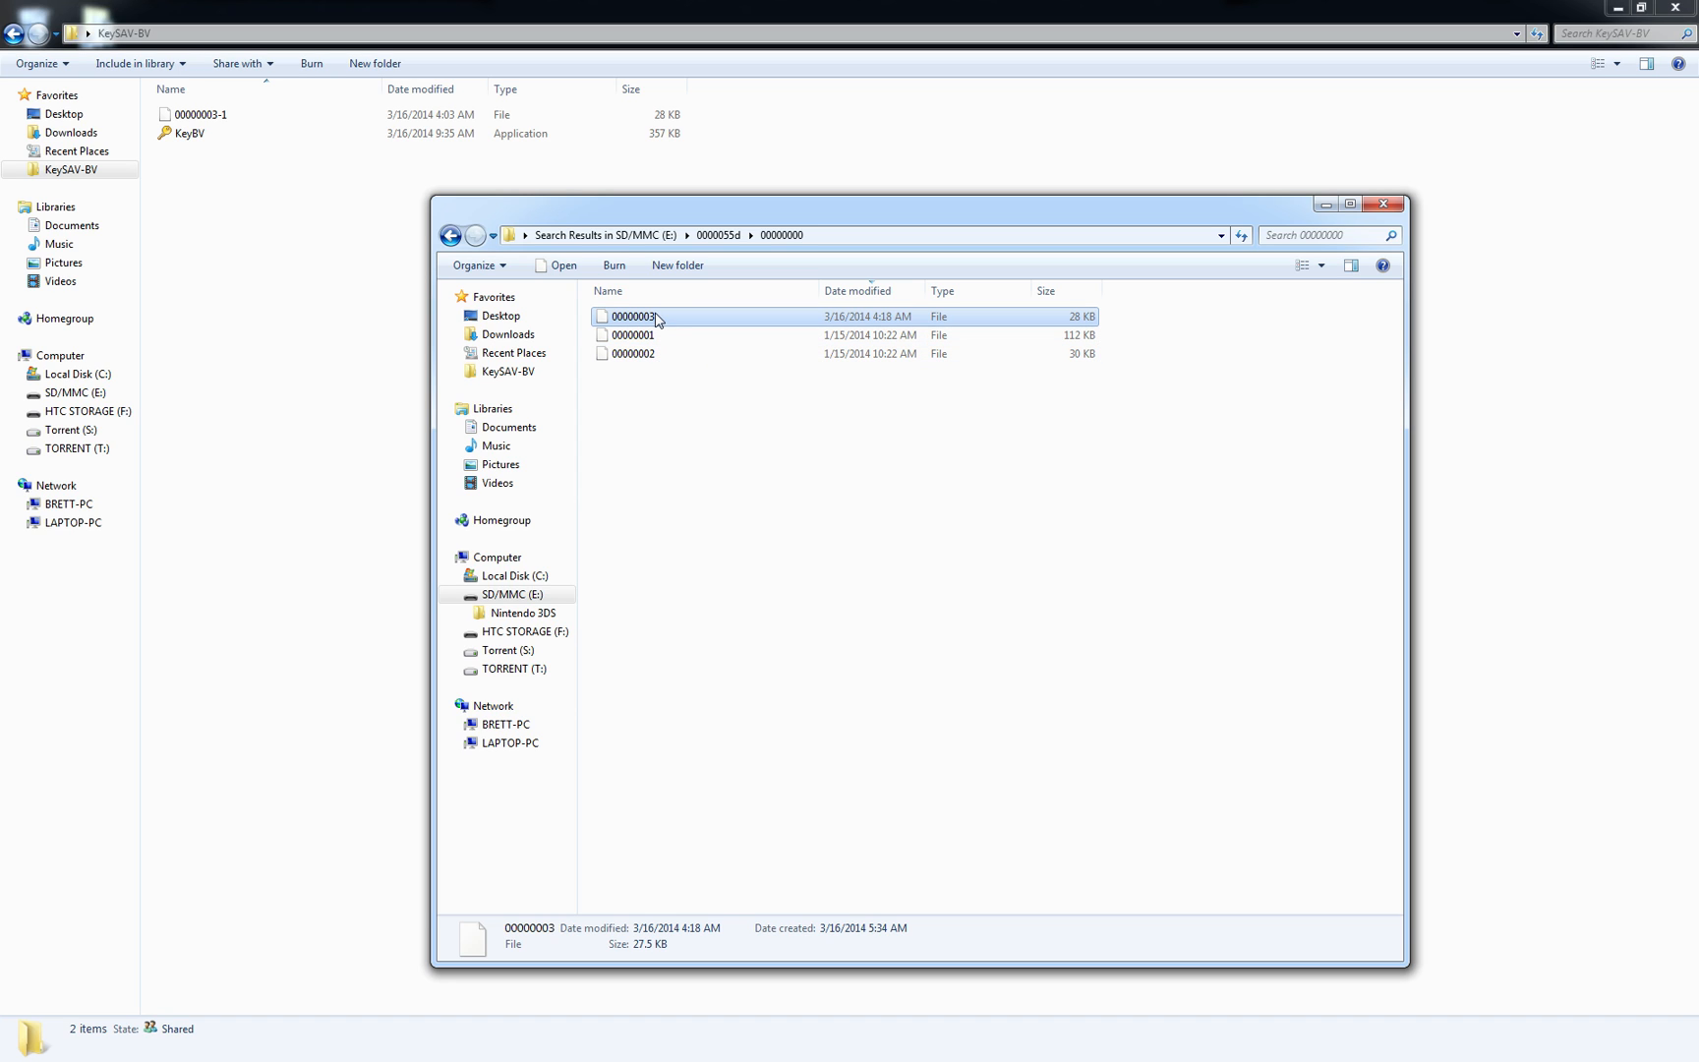
mouse_move(273, 281)
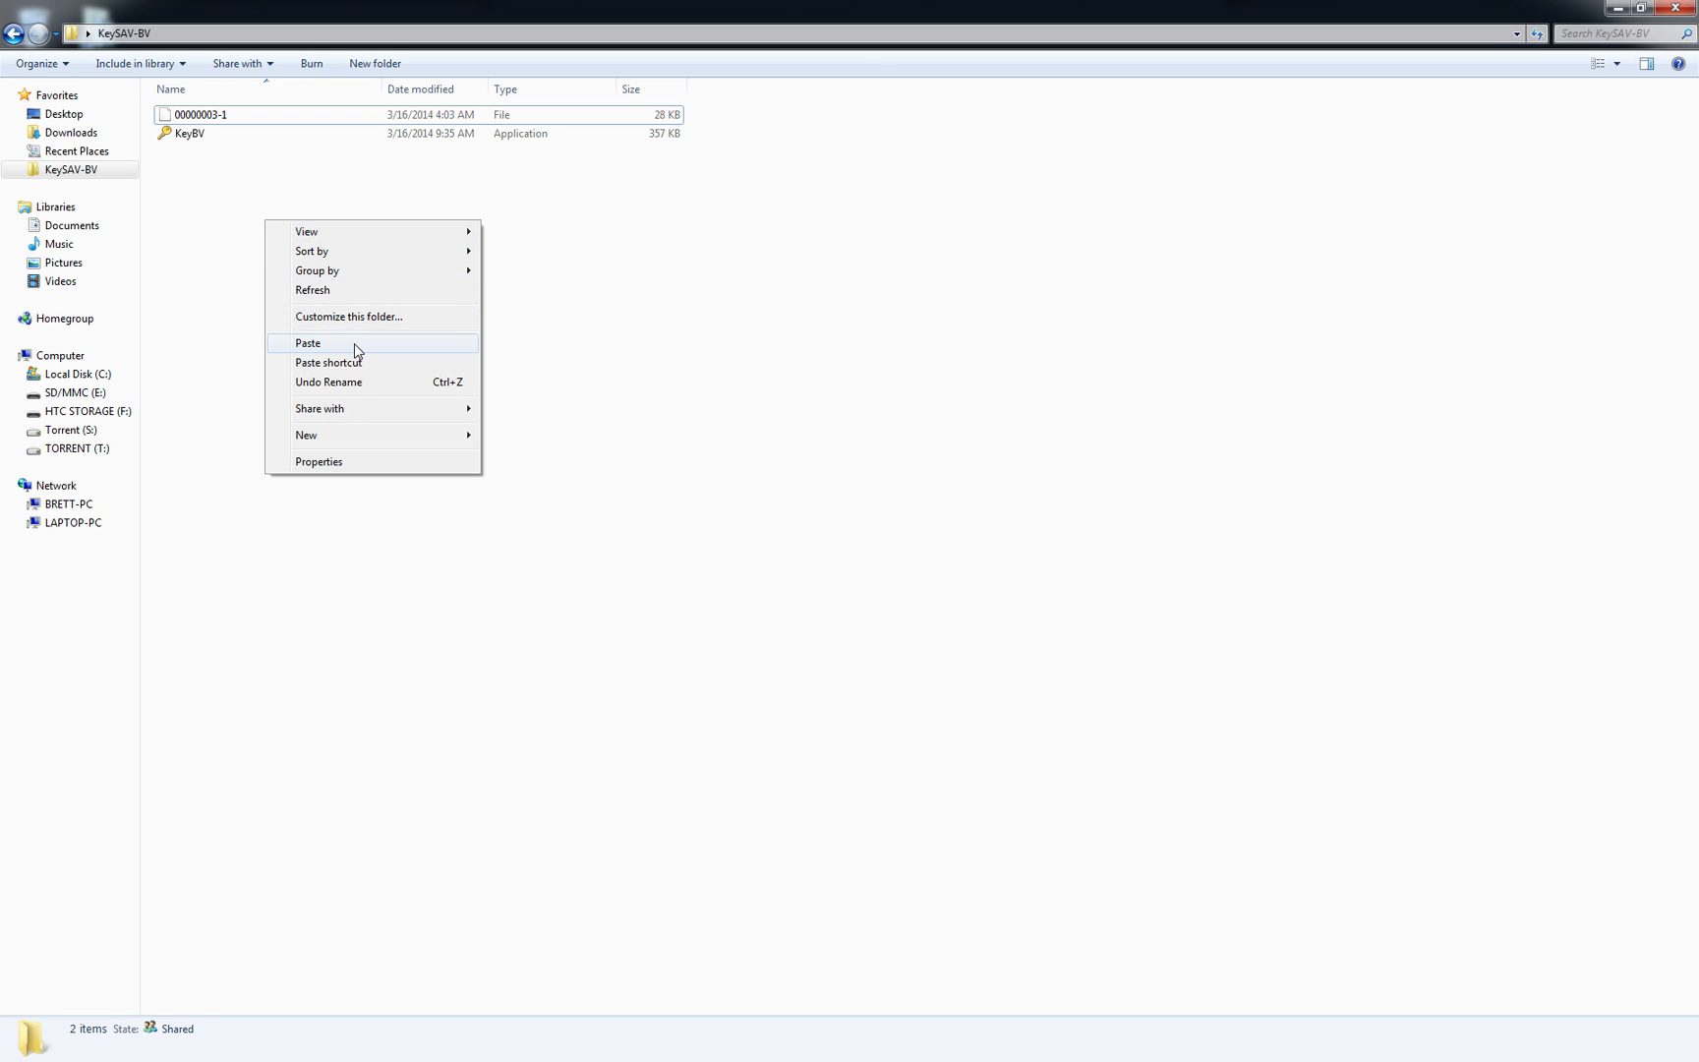
click(307, 342)
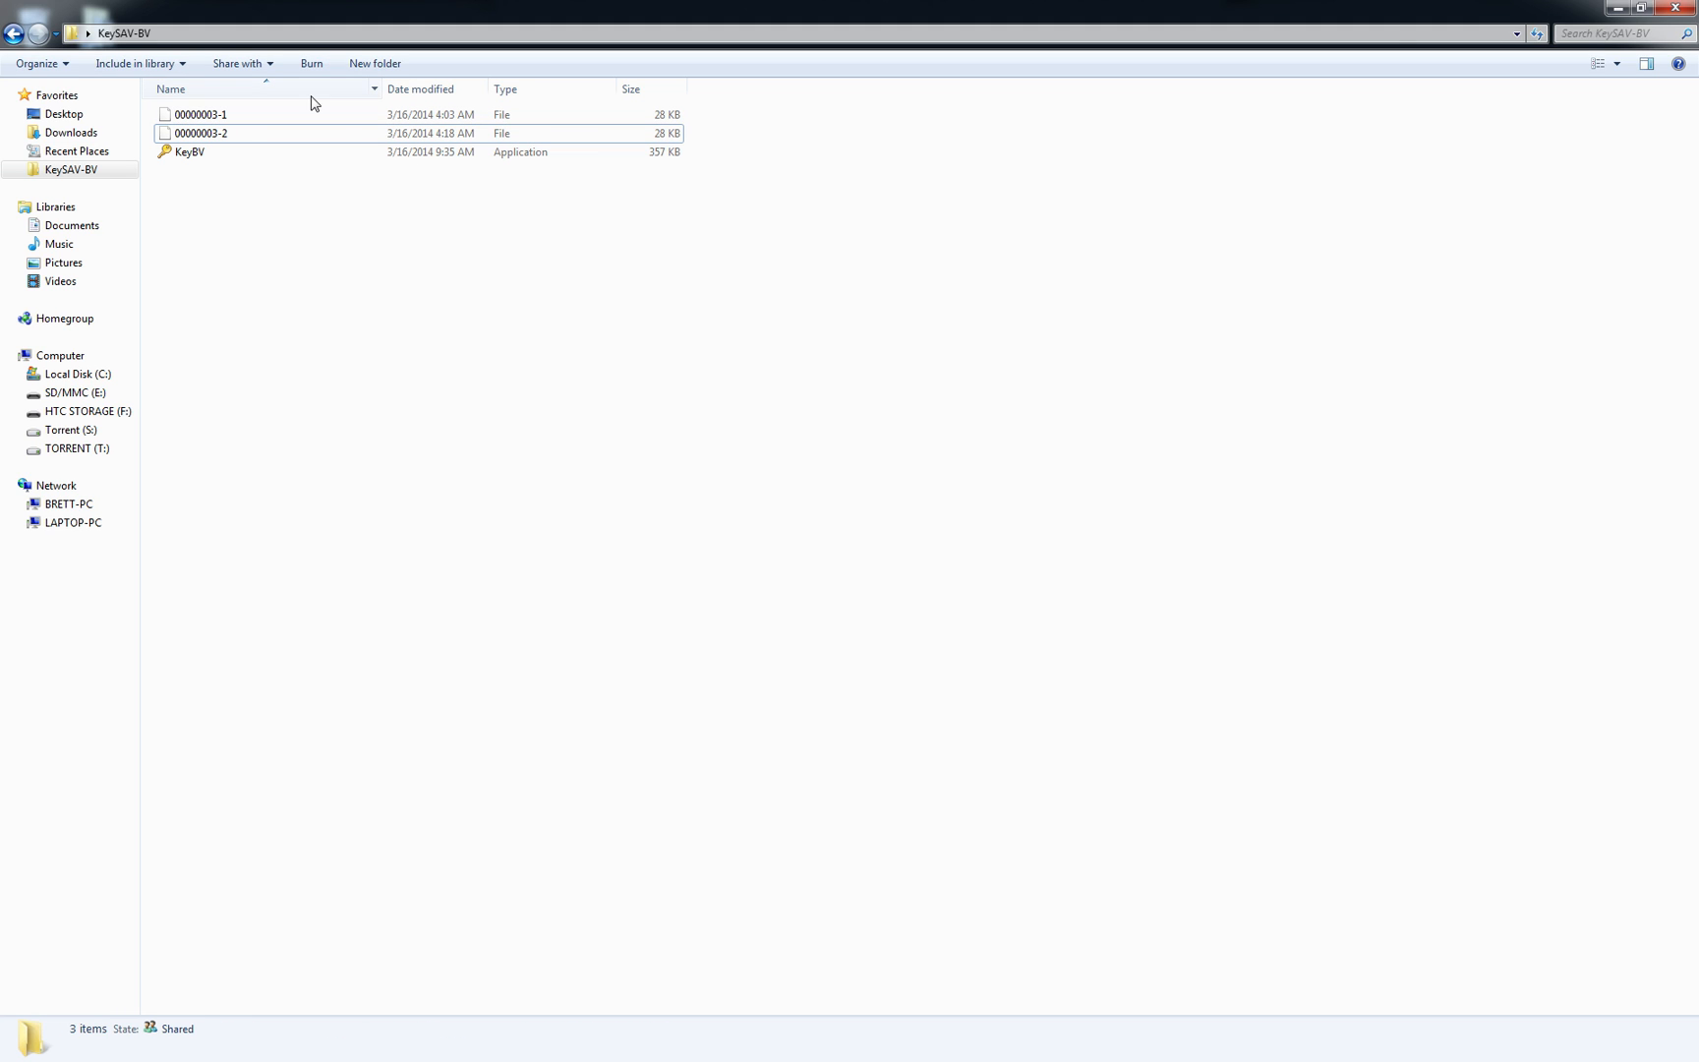
mouse_move(189, 152)
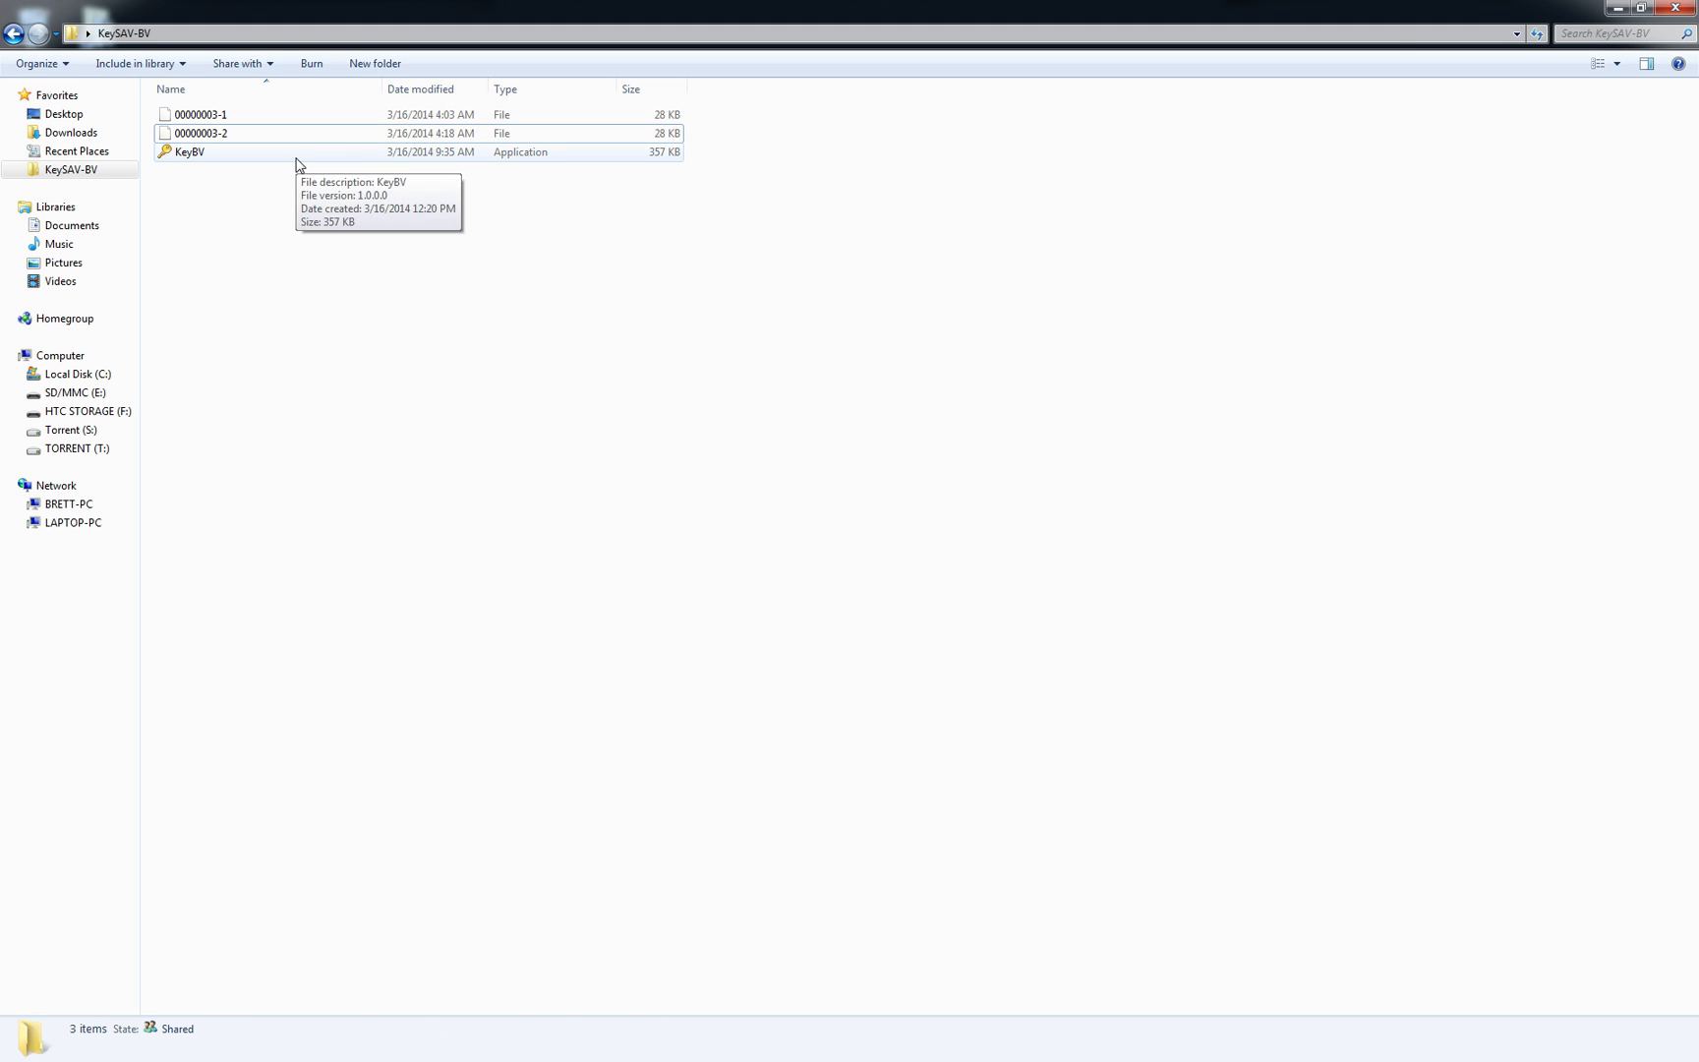
- Launch KeyBV and load both battle video files as Video 1 and Video 2
double_click(188, 151)
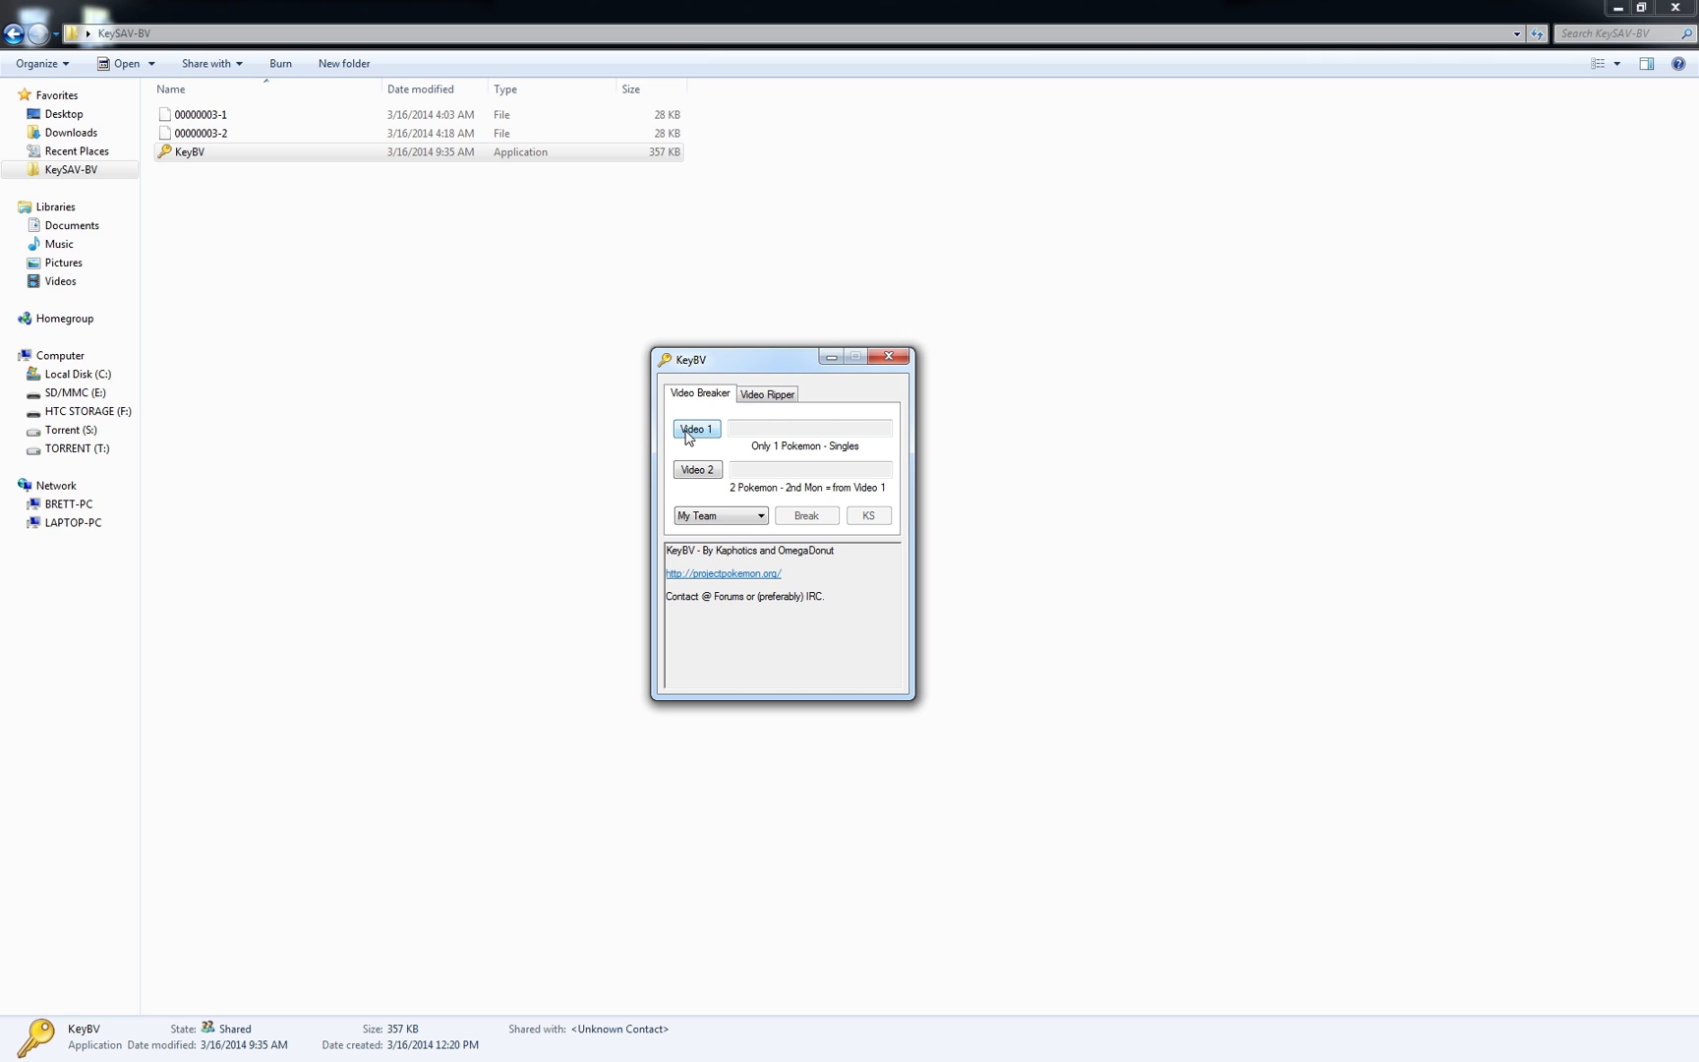
click(694, 428)
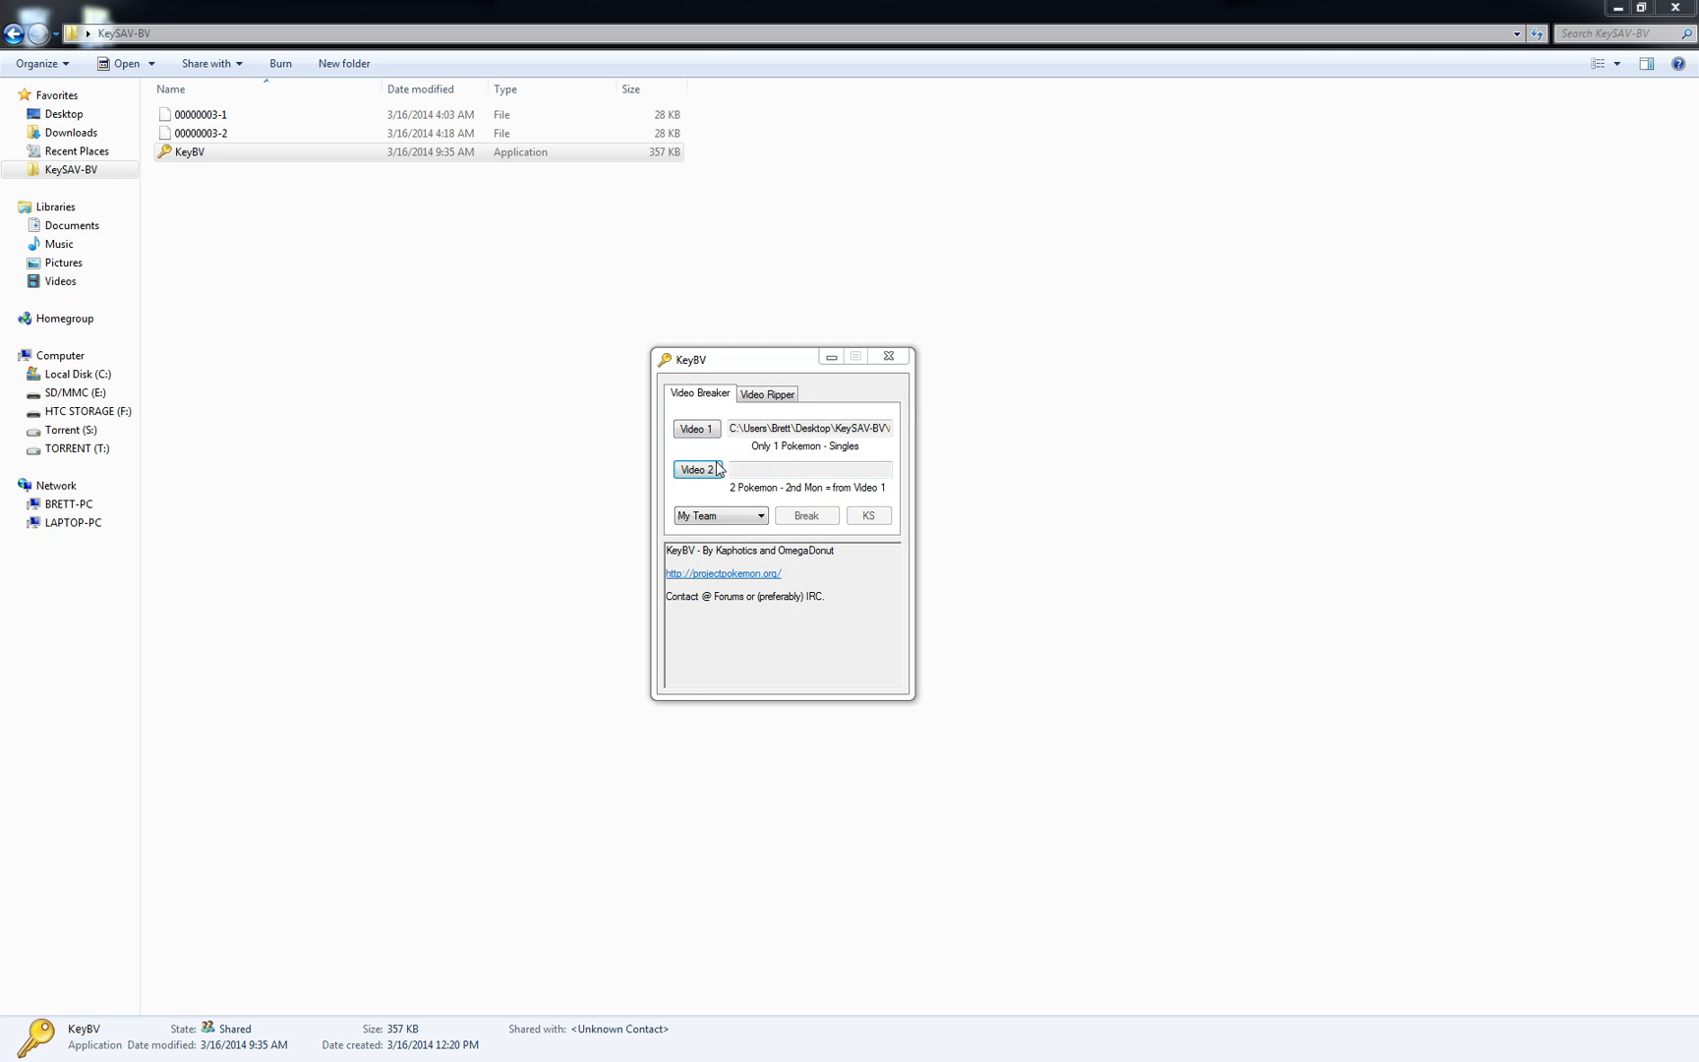
click(696, 469)
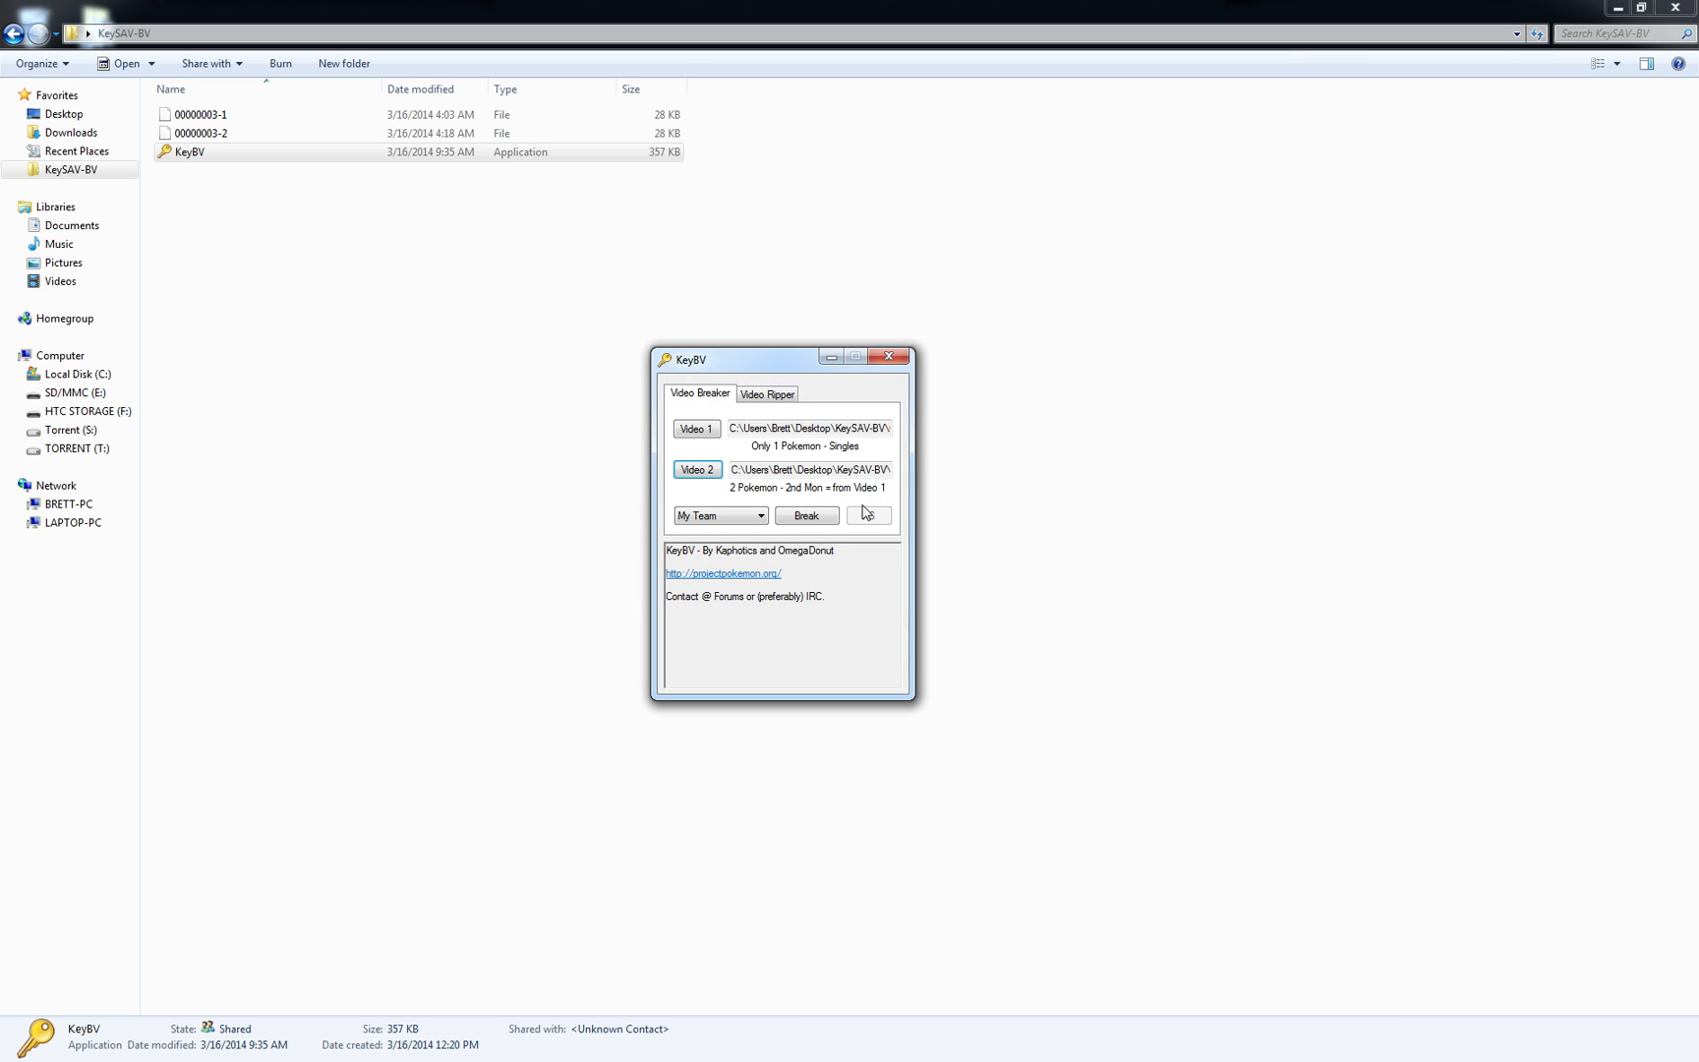
- Break the two videos and save the keystream as 'BV Key - My Team'
click(806, 515)
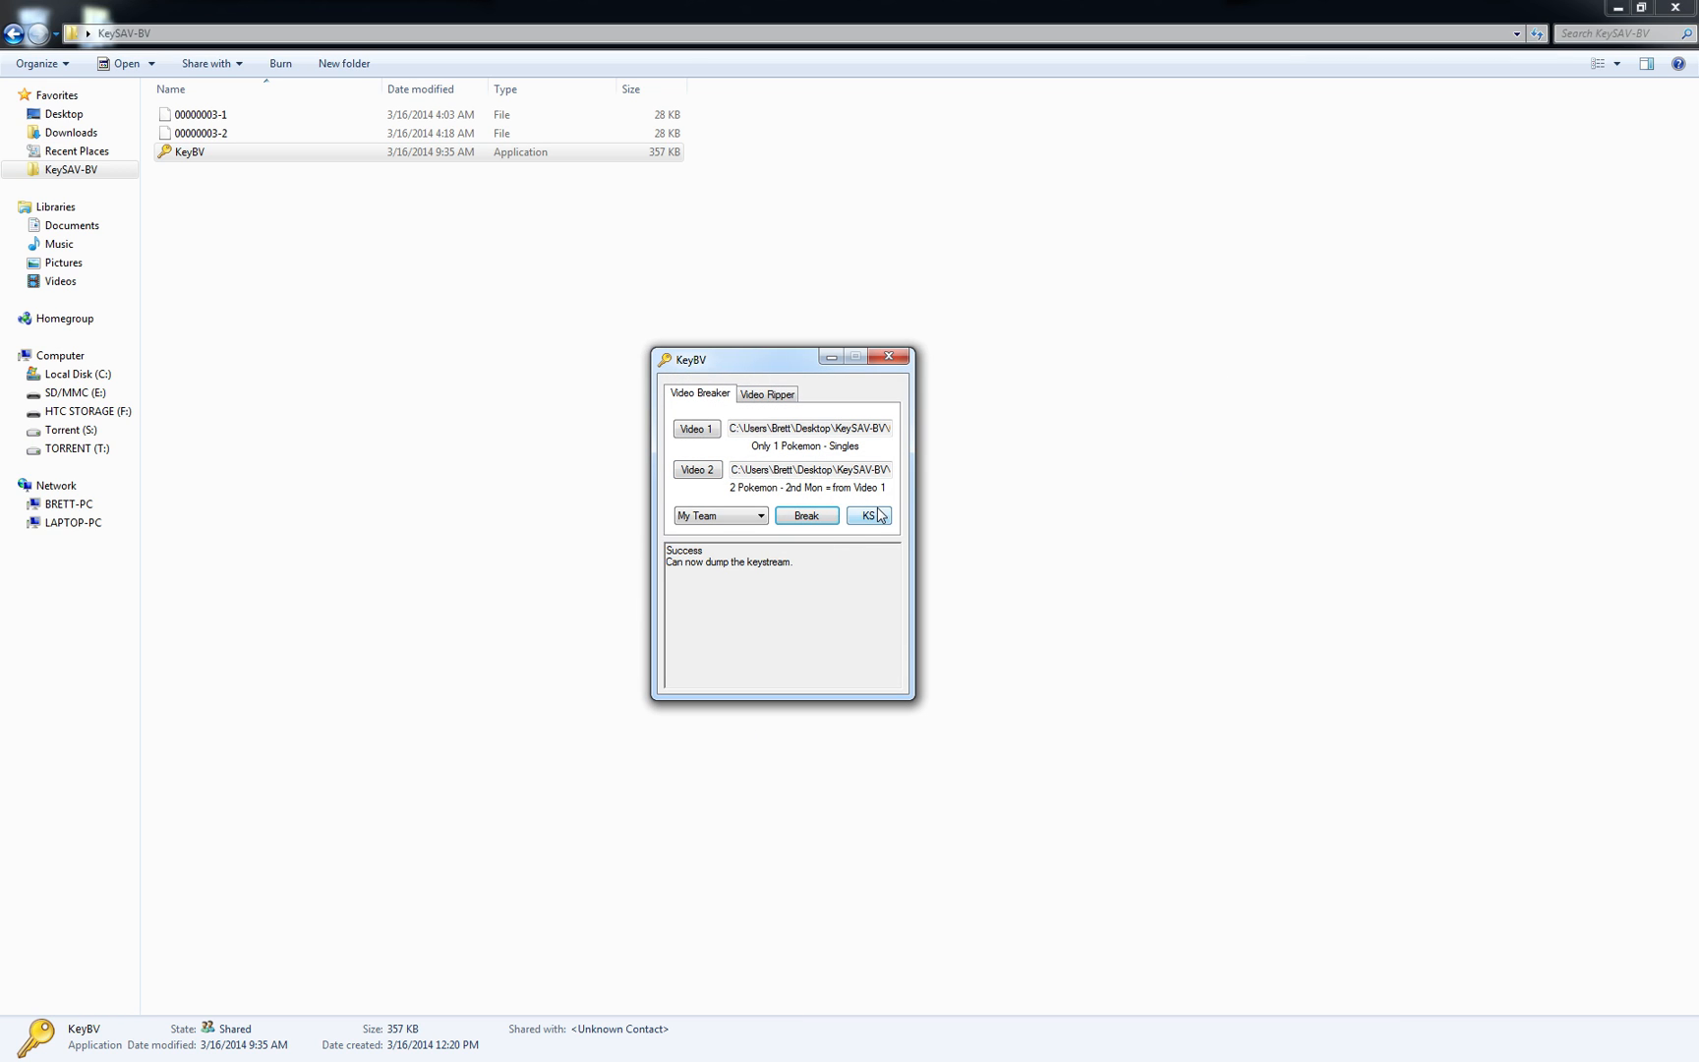
click(867, 515)
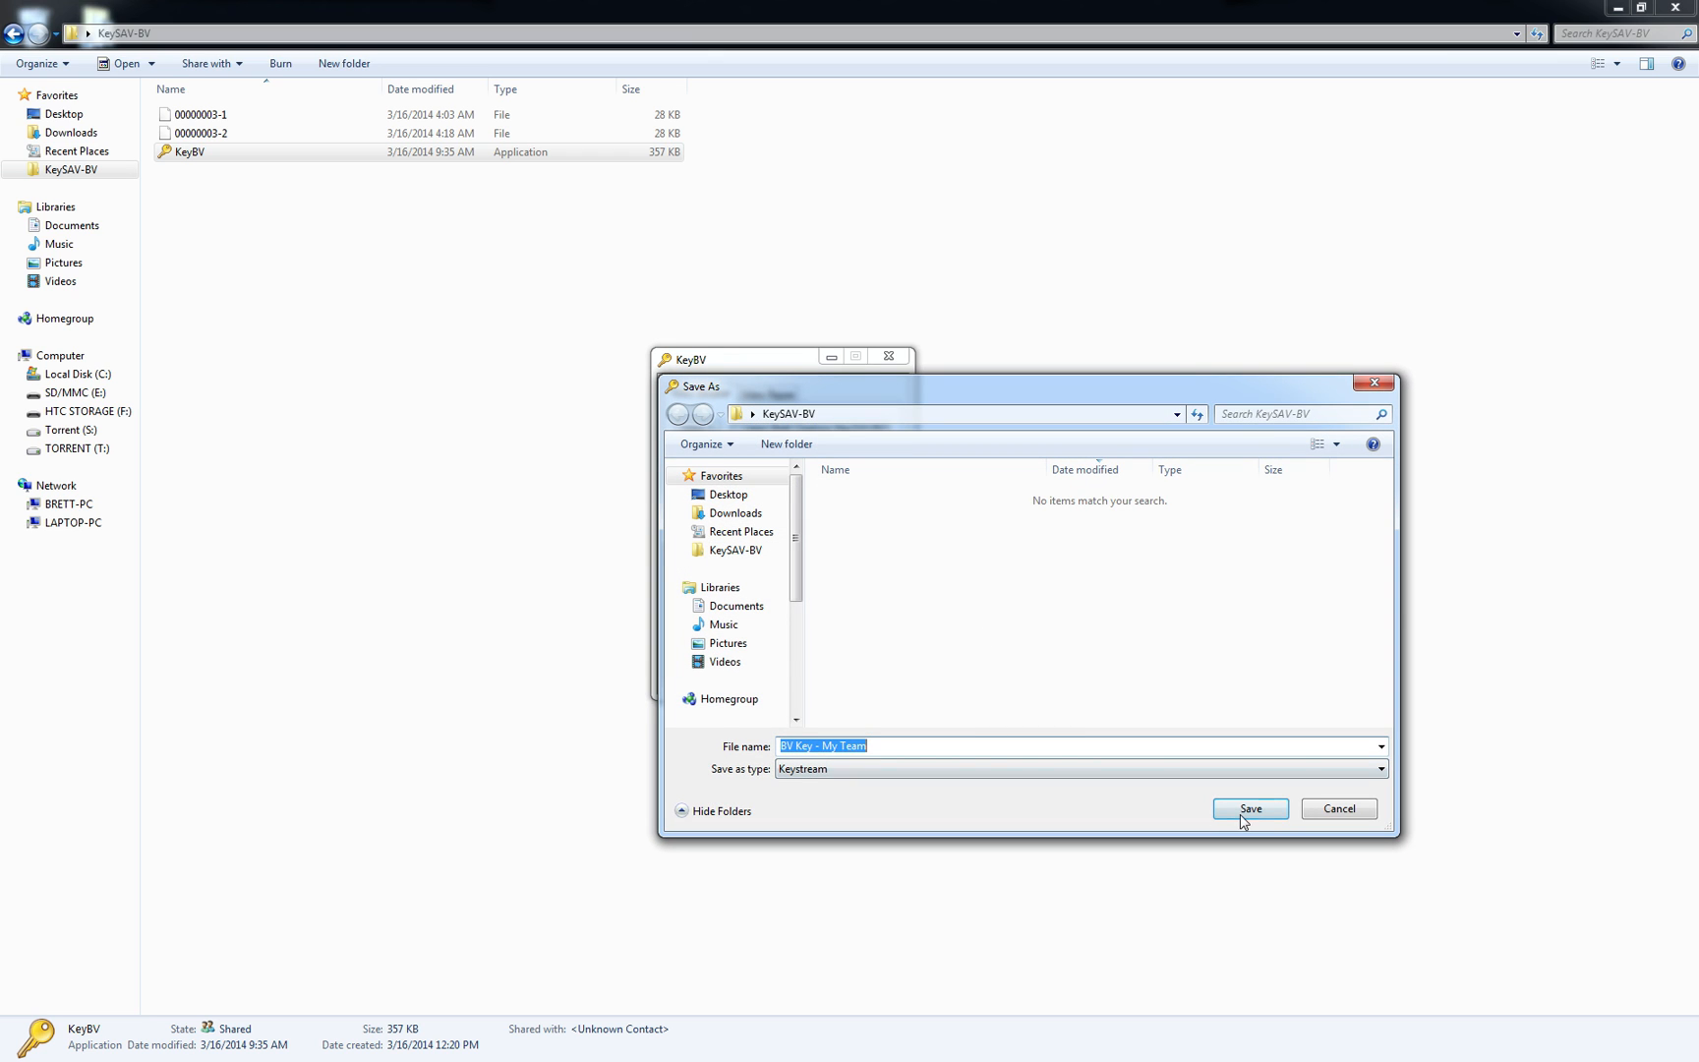
click(1248, 808)
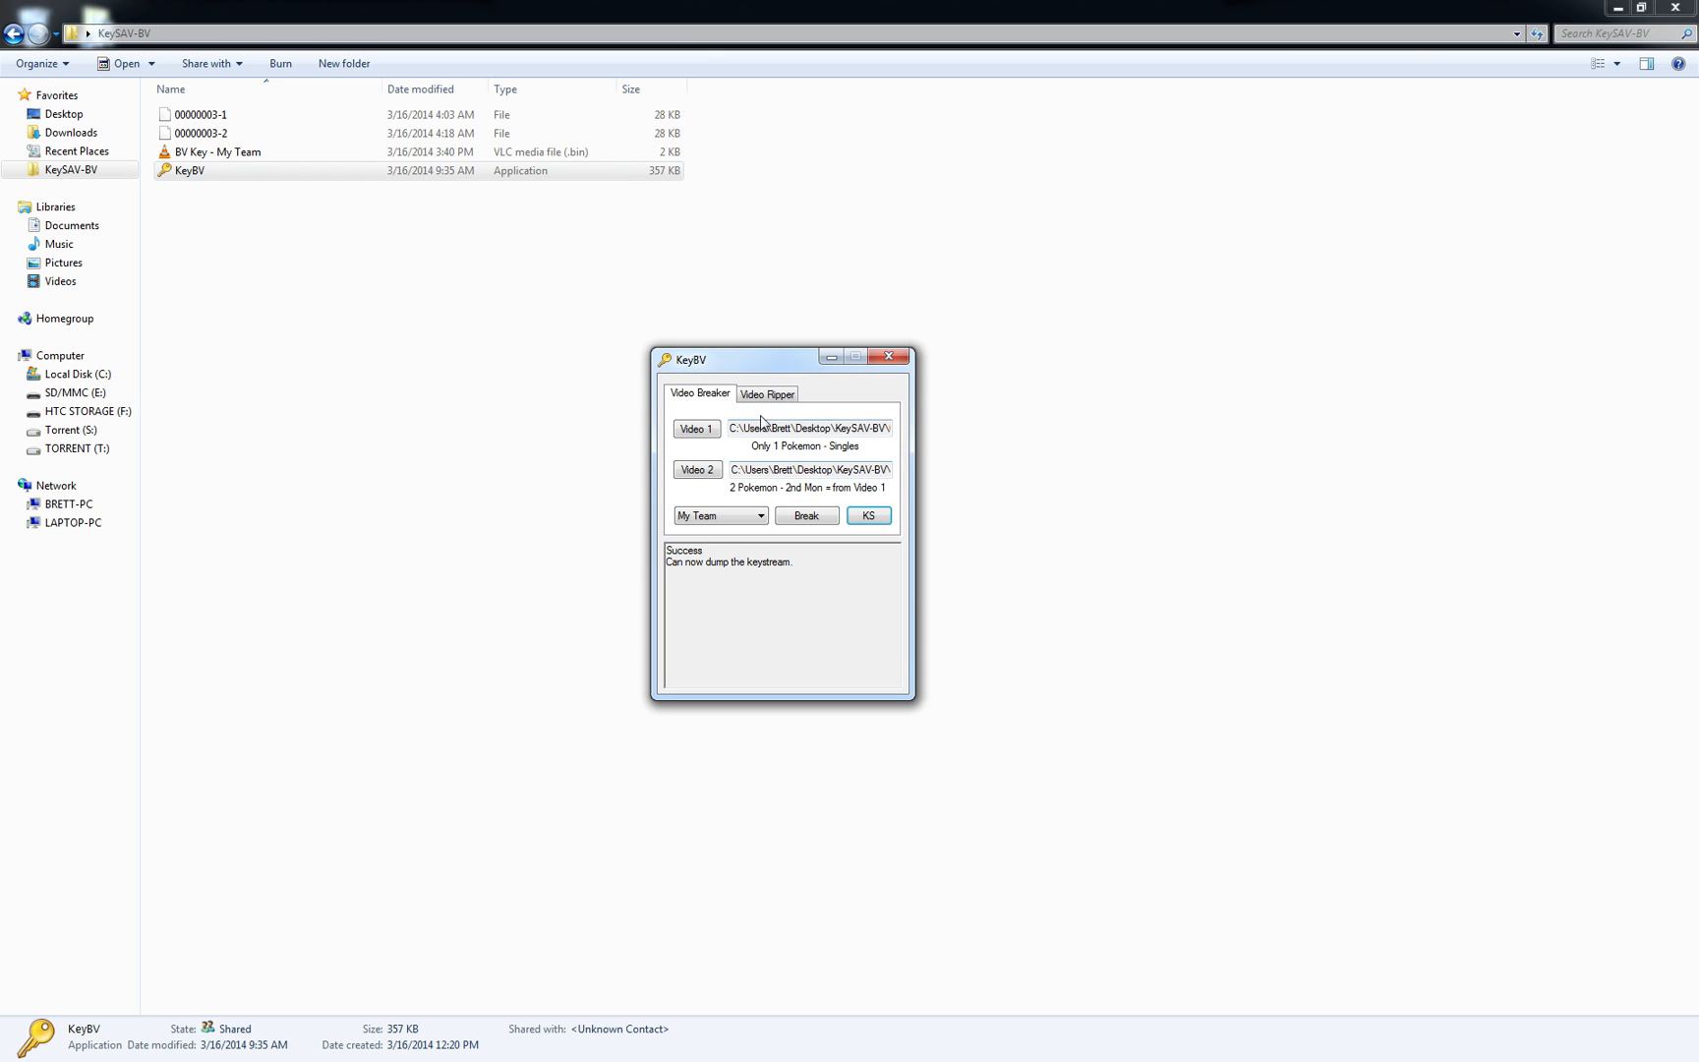
click(767, 393)
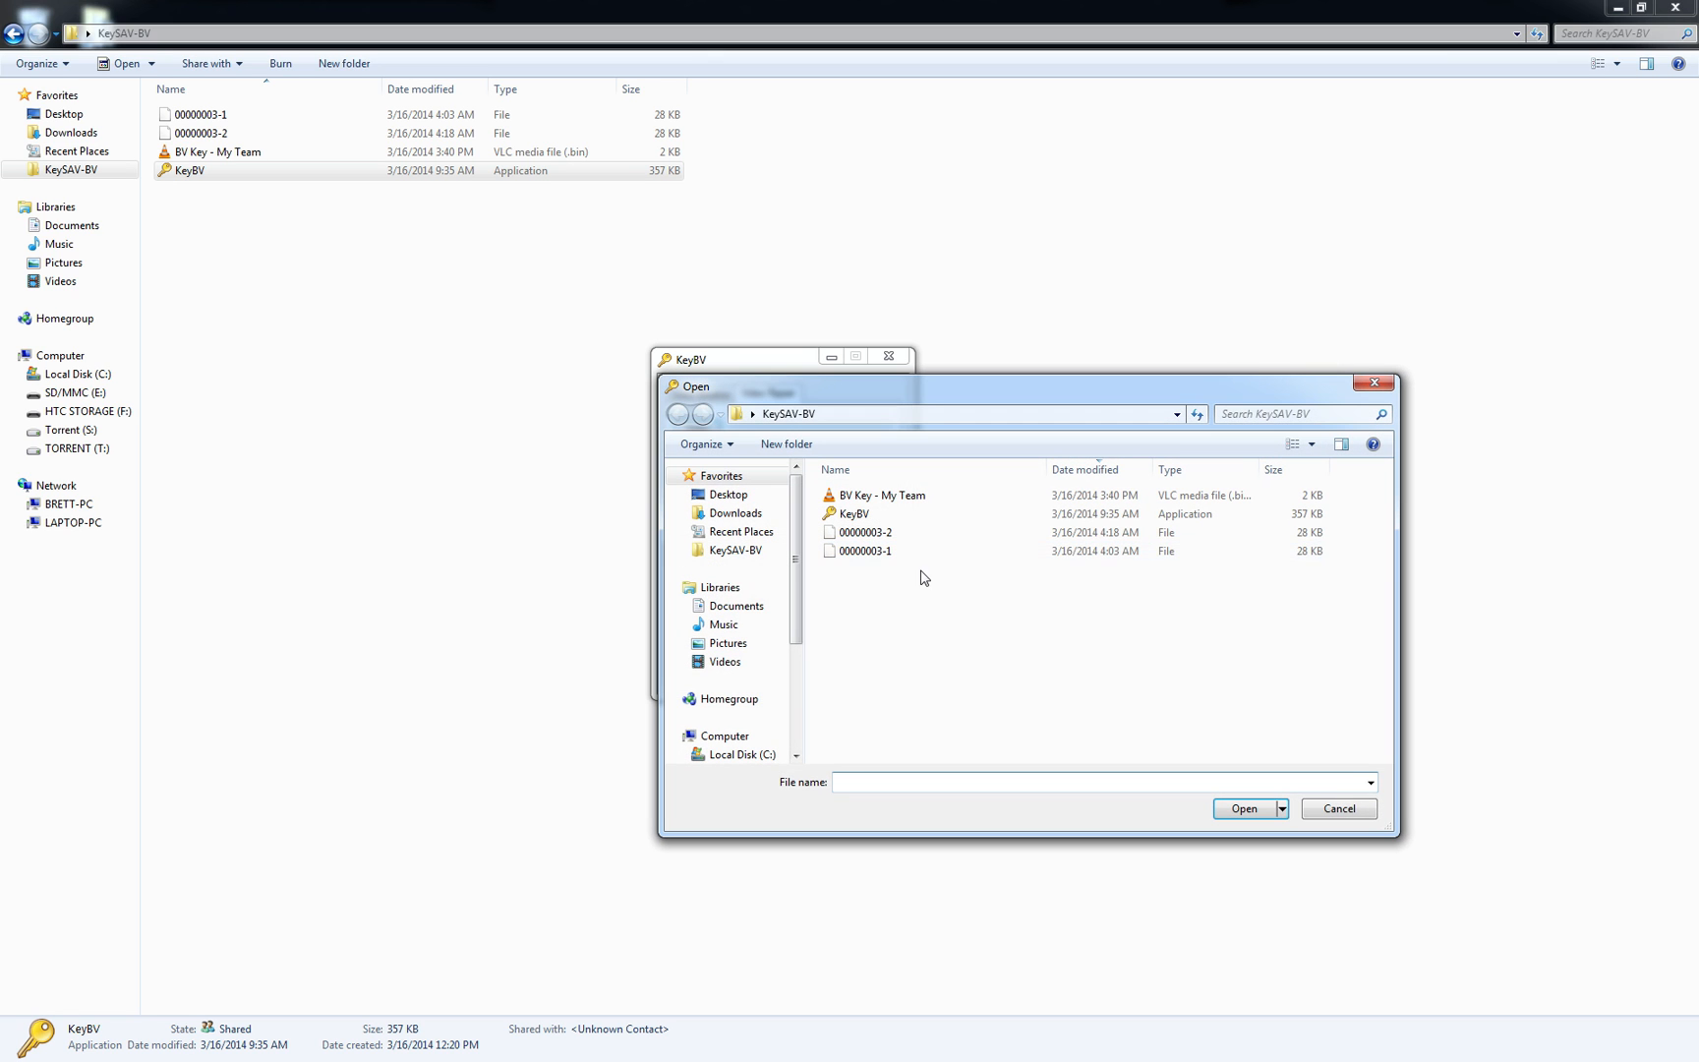
- Load the saved key in the Video Ripper and dump the Pokémon stored in the video
click(865, 533)
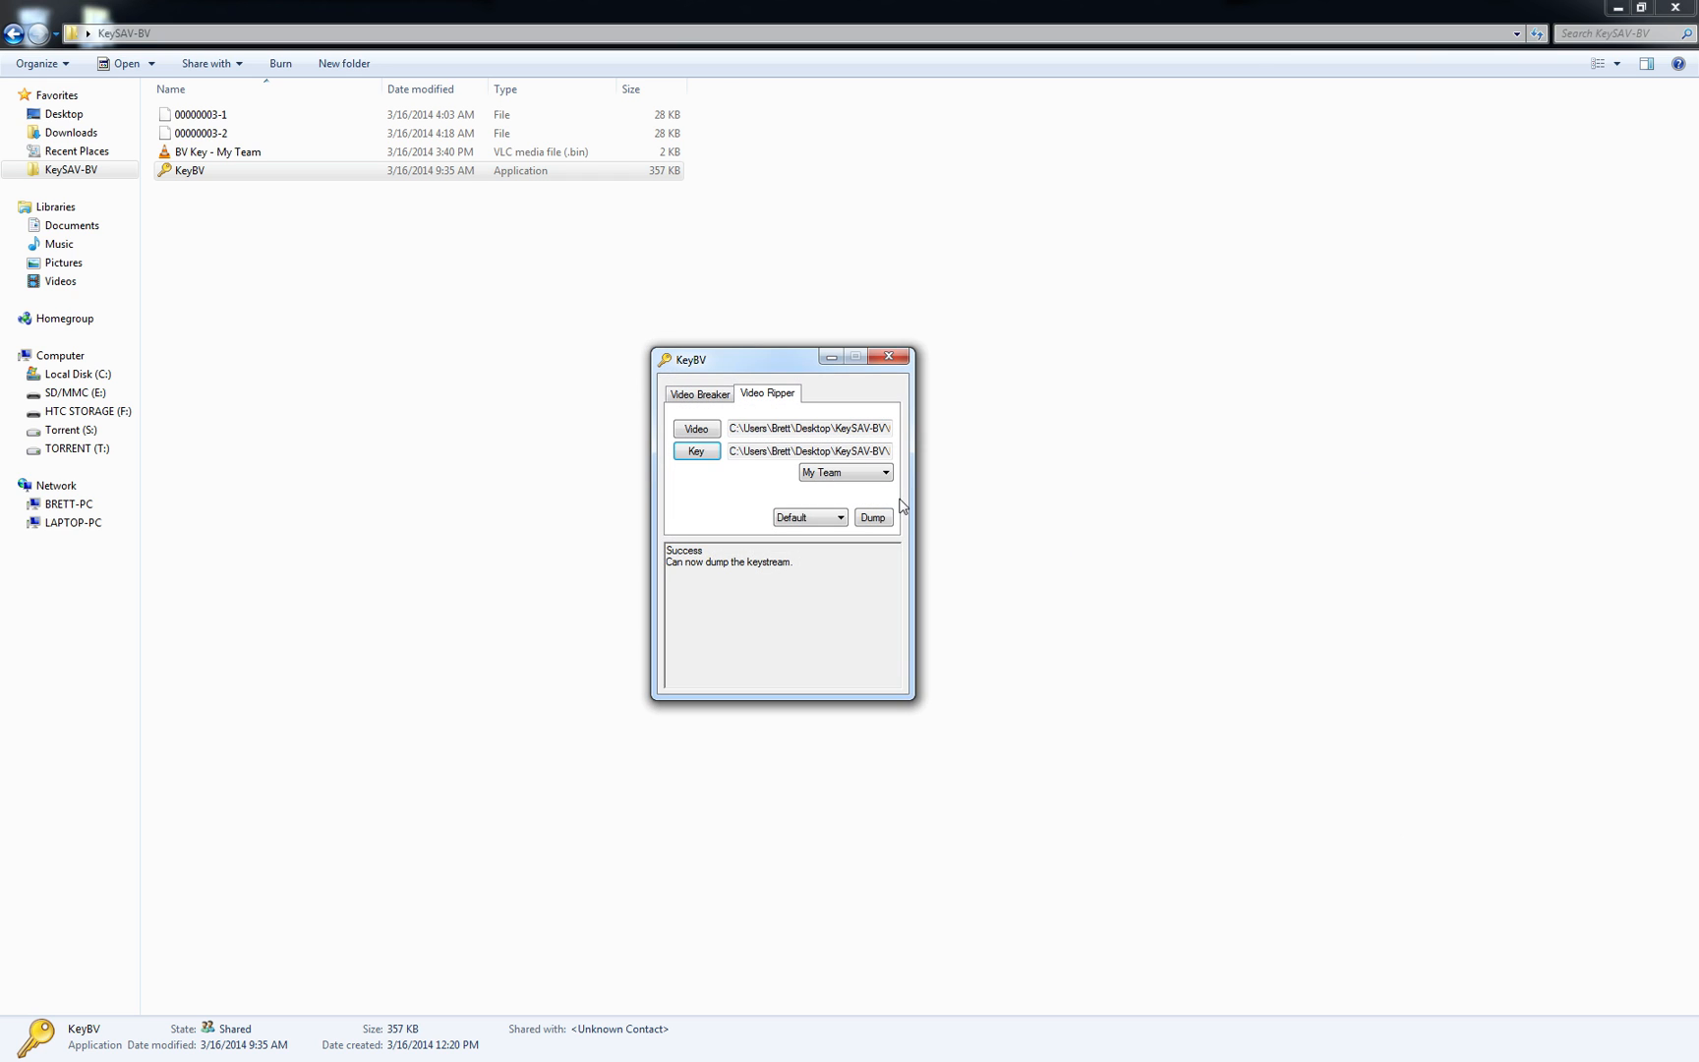
click(871, 517)
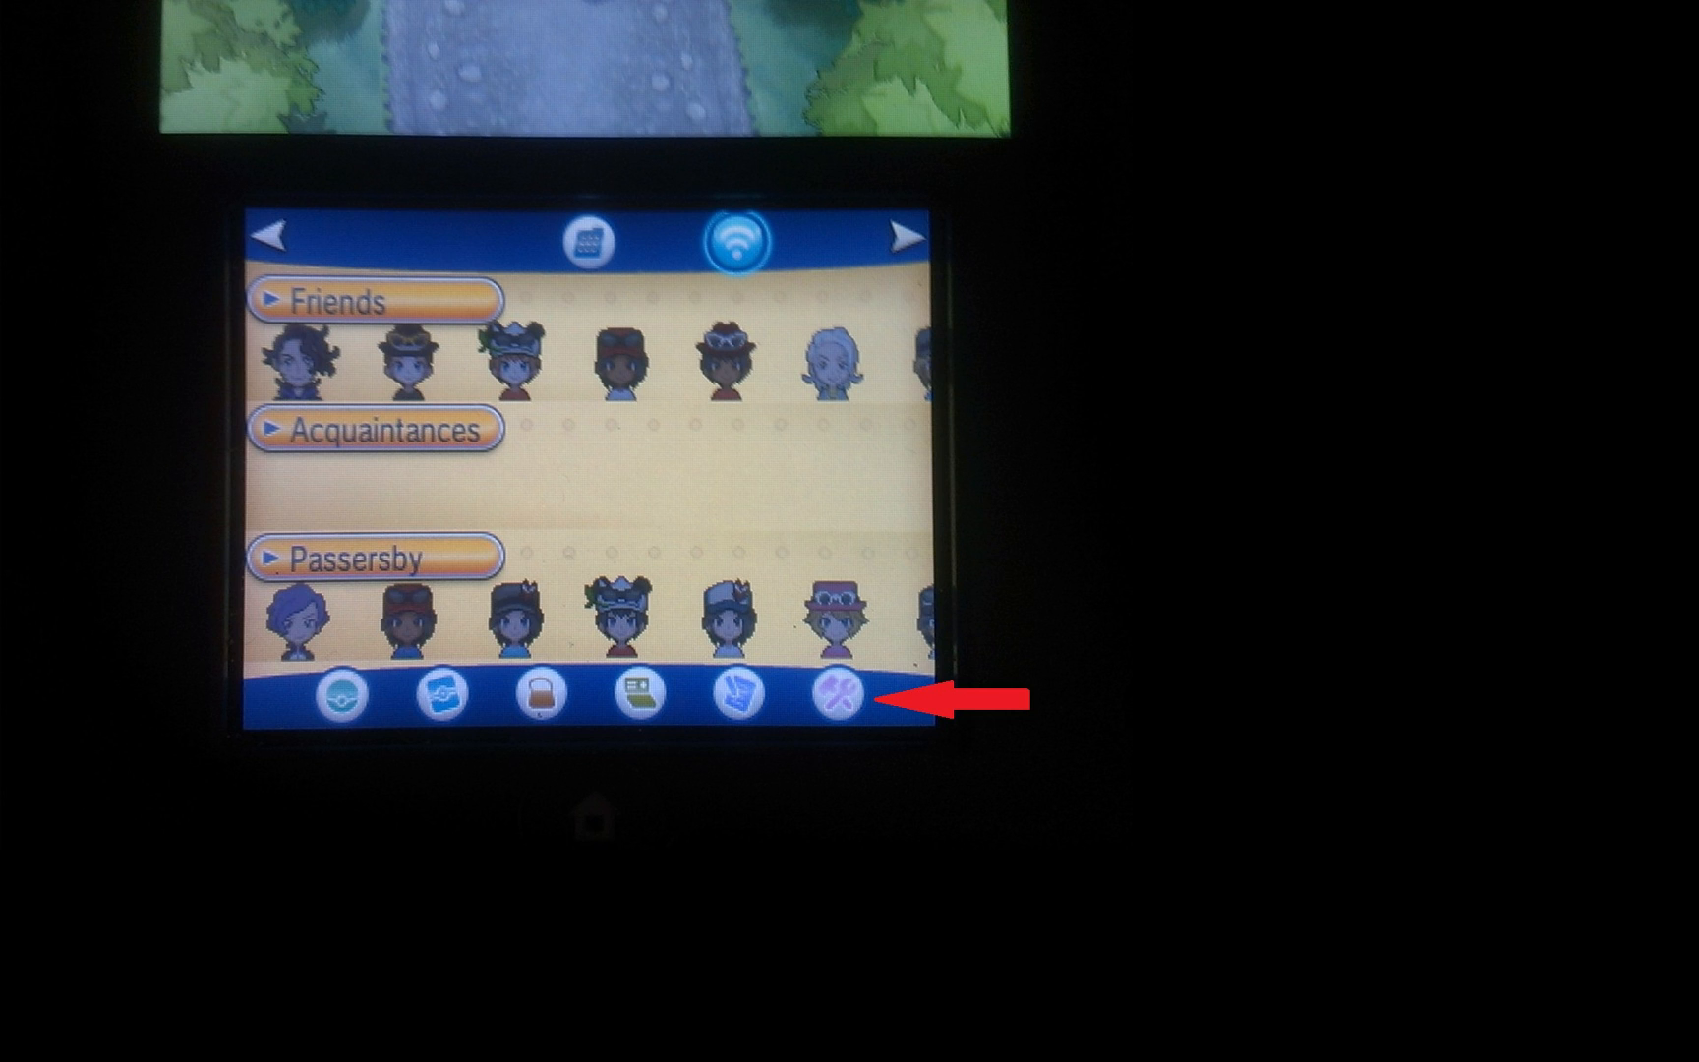
- Bring up the PSS player search screen via the bottom-bar settings icon
click(820, 706)
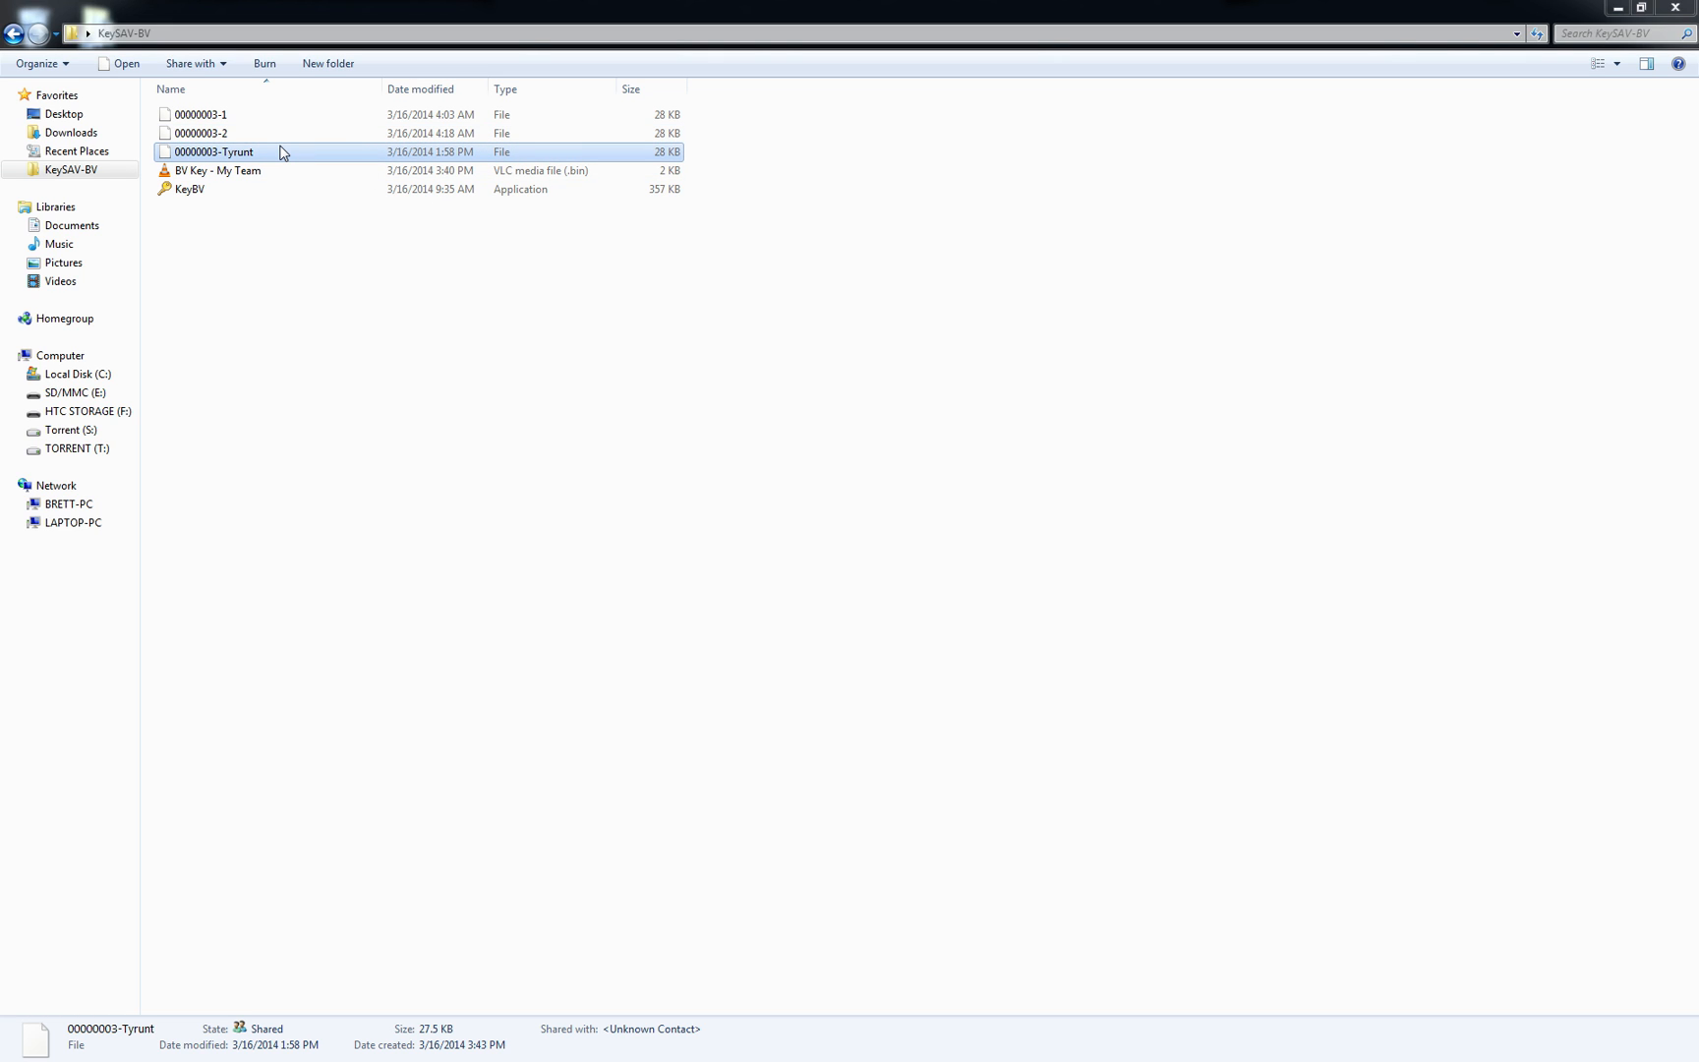
mouse_move(316, 167)
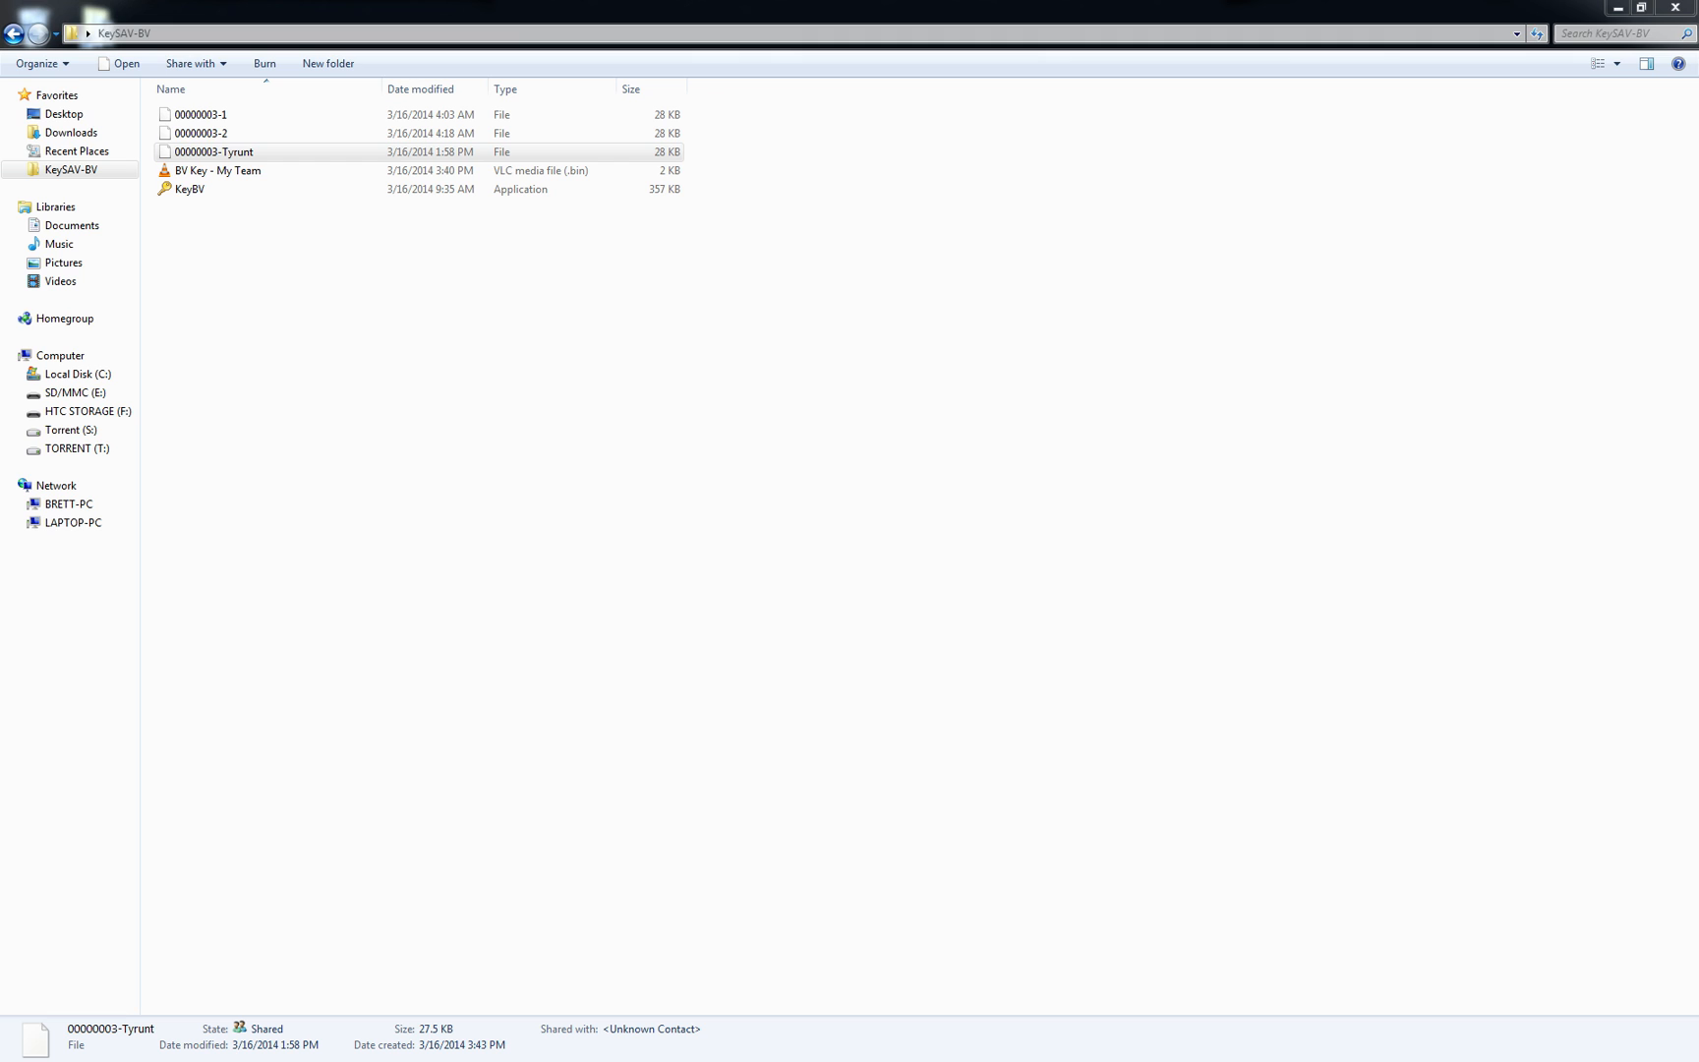
- Relaunch KeyBV and dump the five Tyrunt from 00000003-Tyrunt, scrolling through their stats
double_click(188, 189)
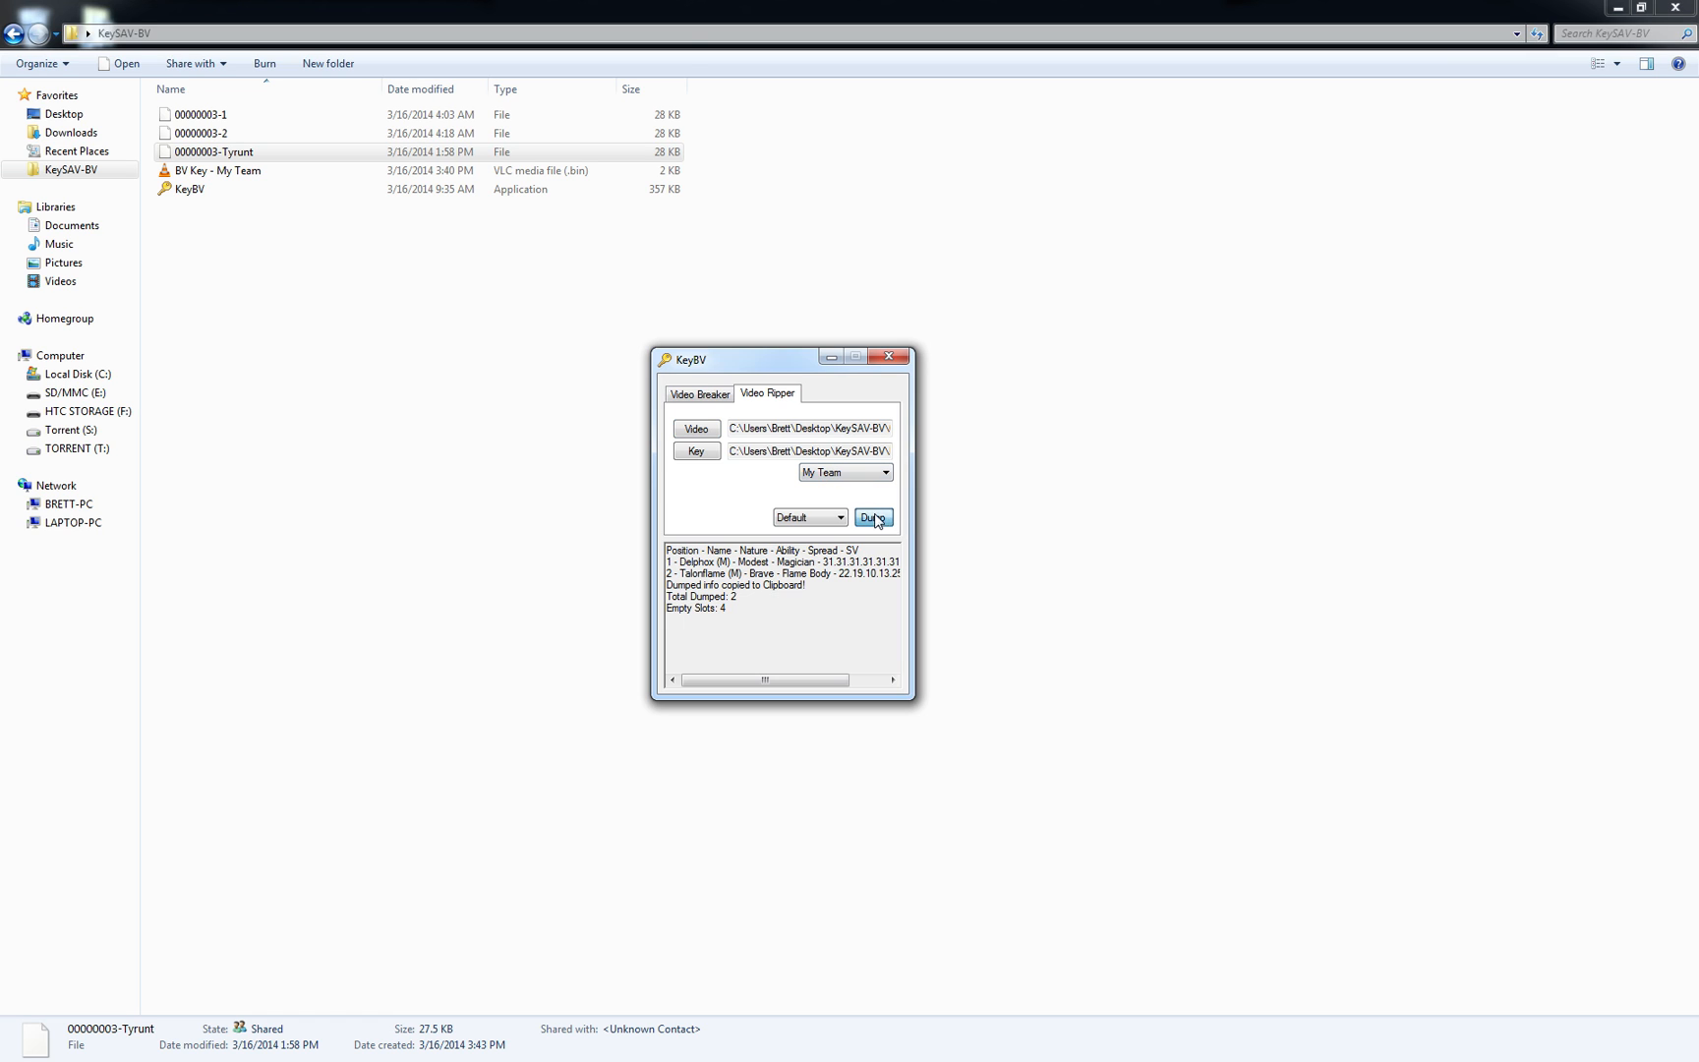
click(873, 517)
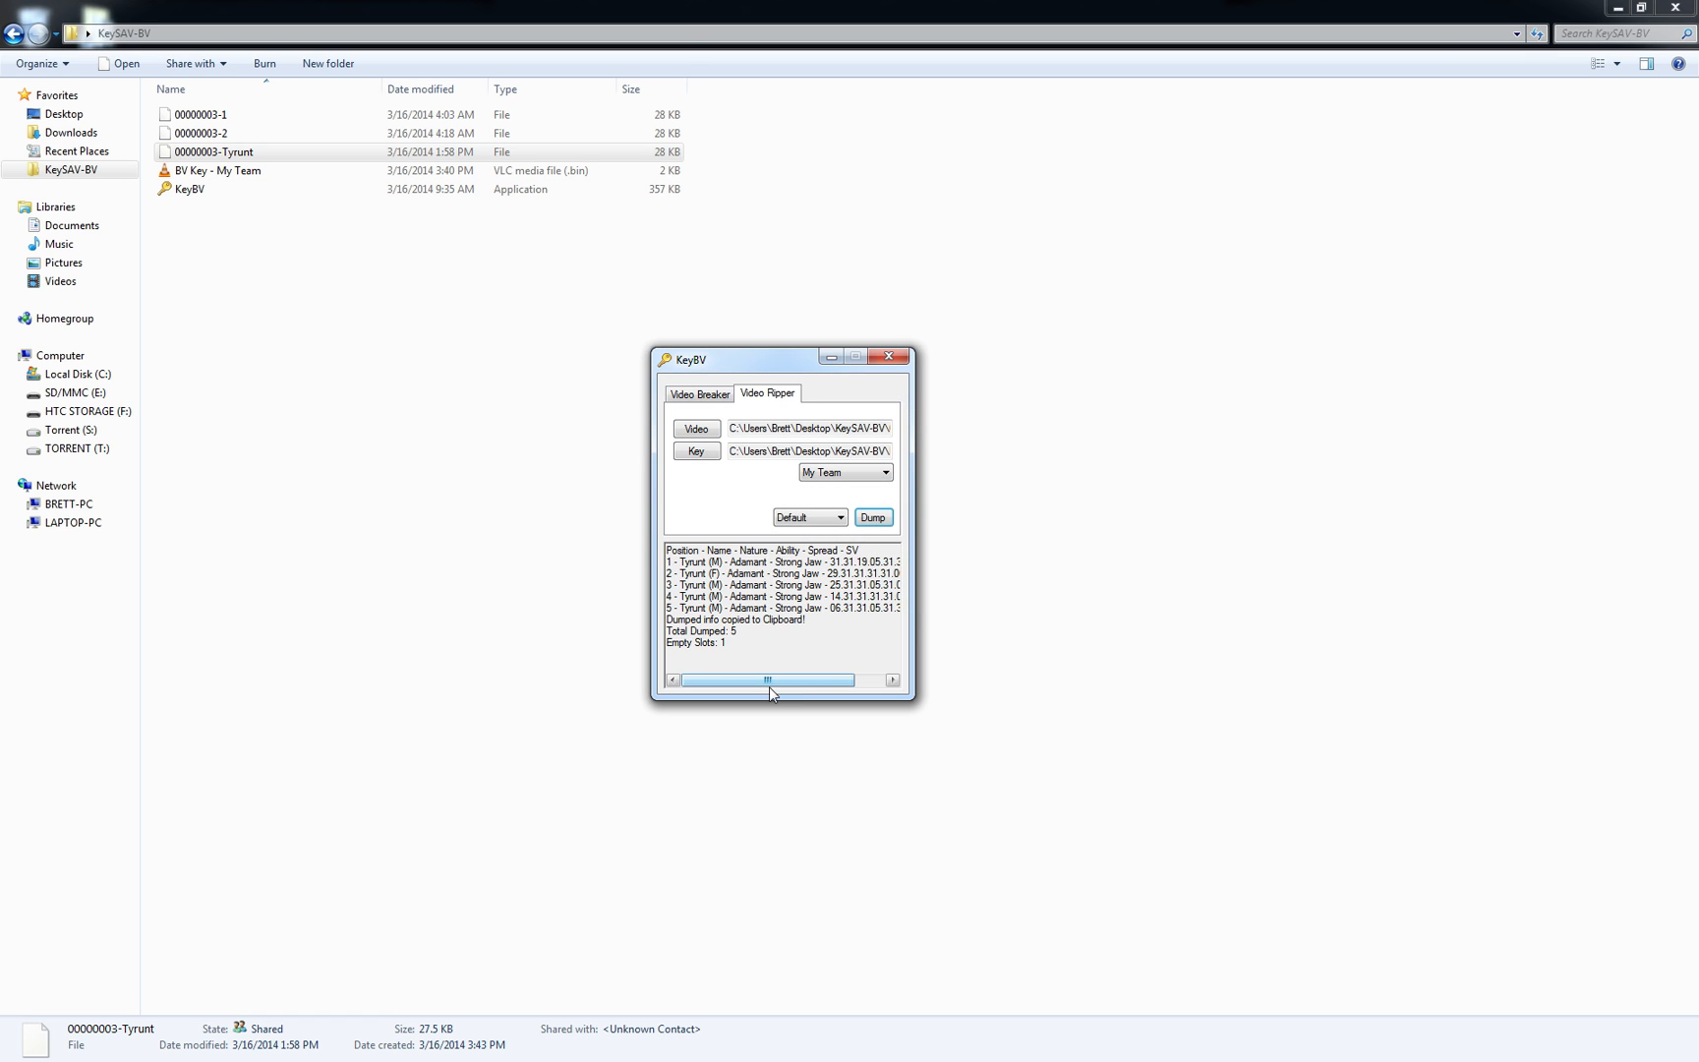
drag(767, 678, 824, 678)
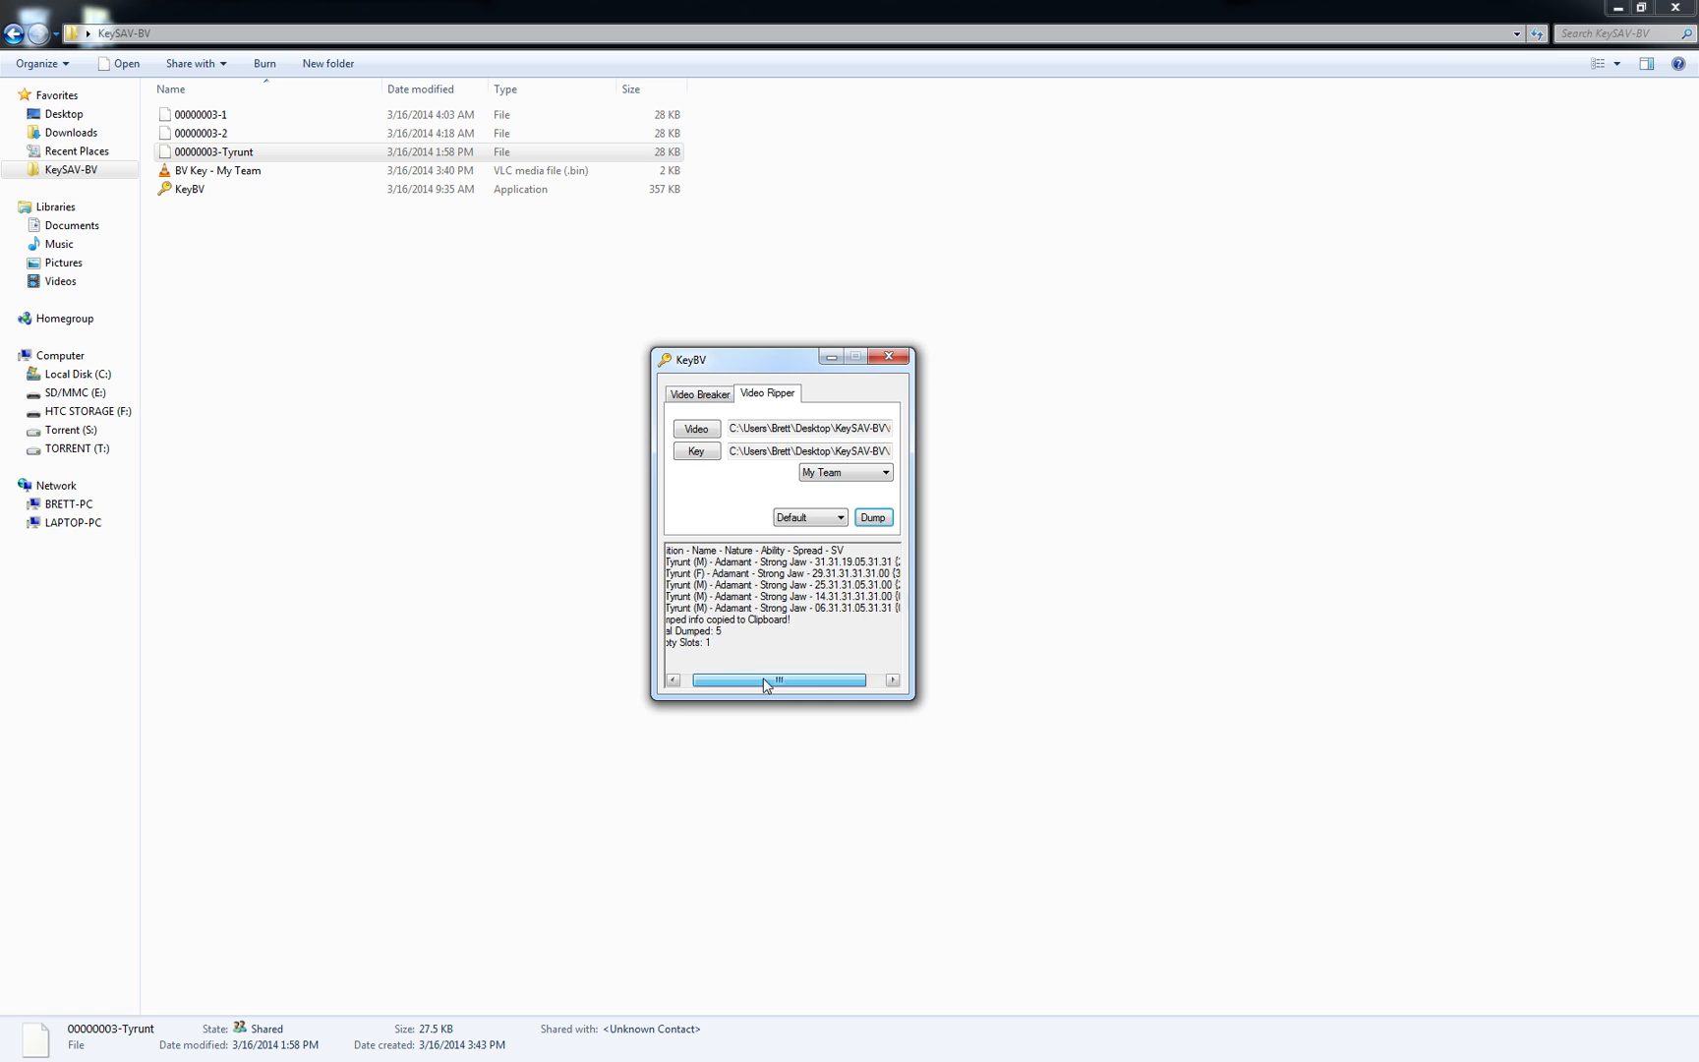
drag(759, 681, 808, 680)
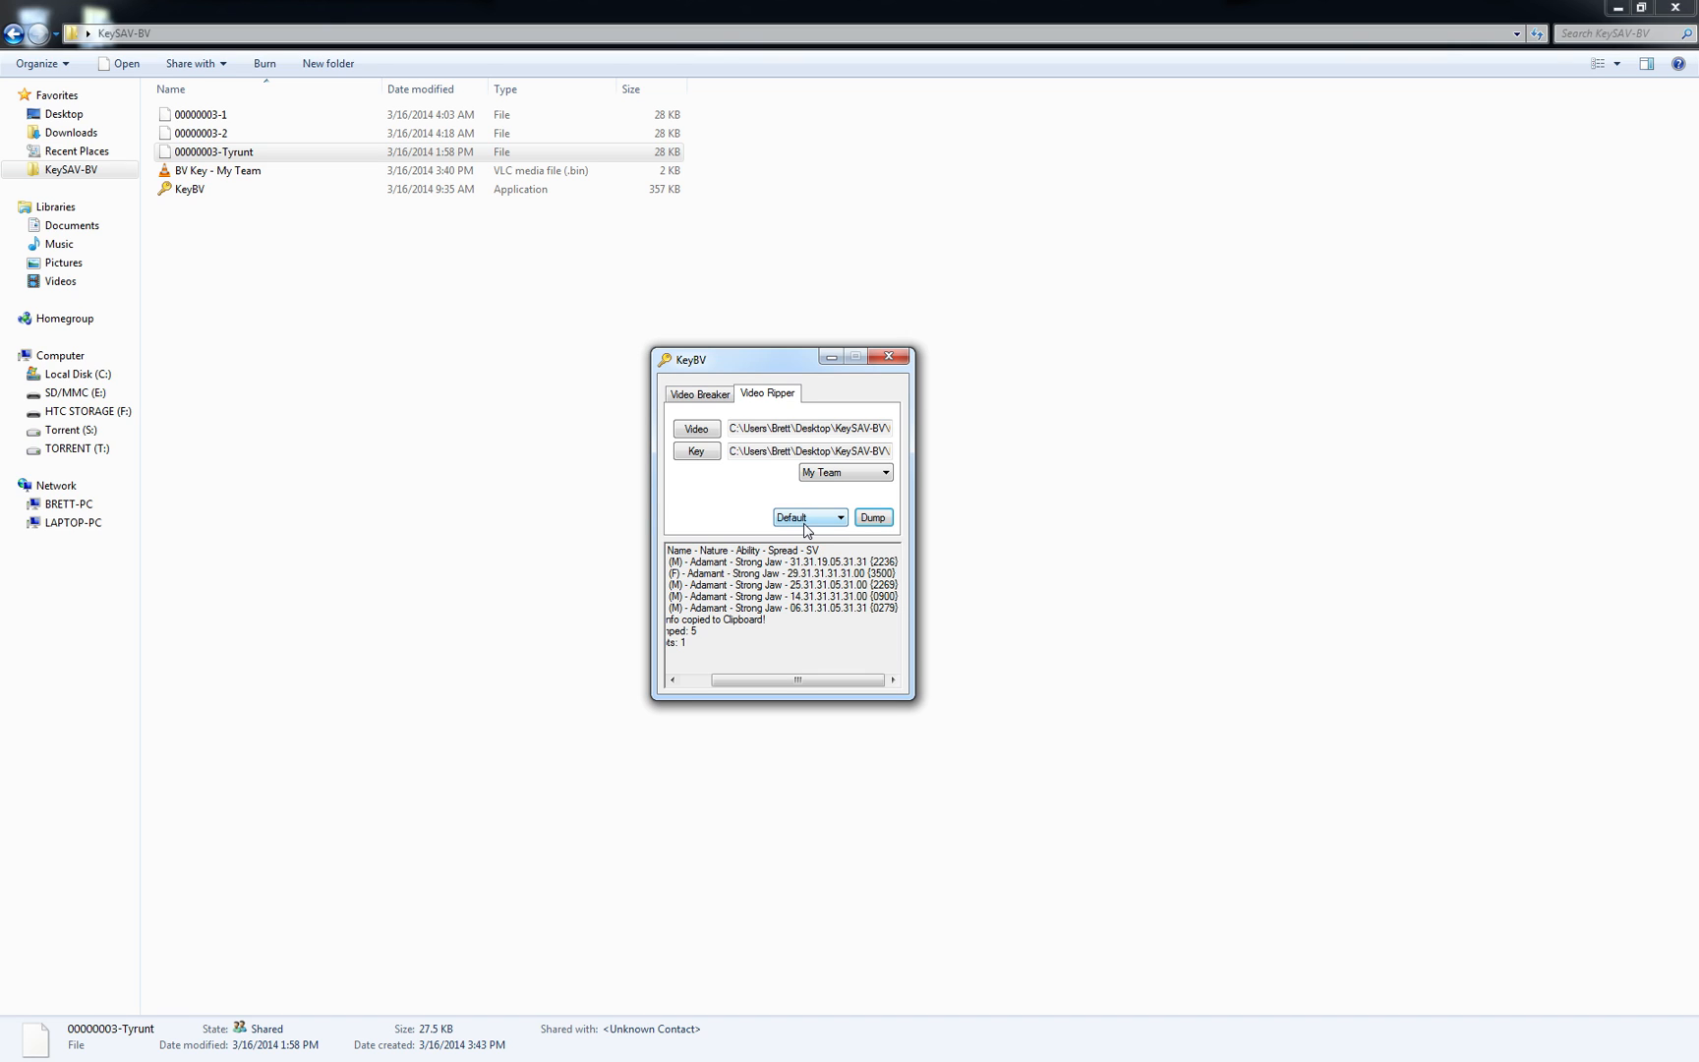
mouse_move(804, 529)
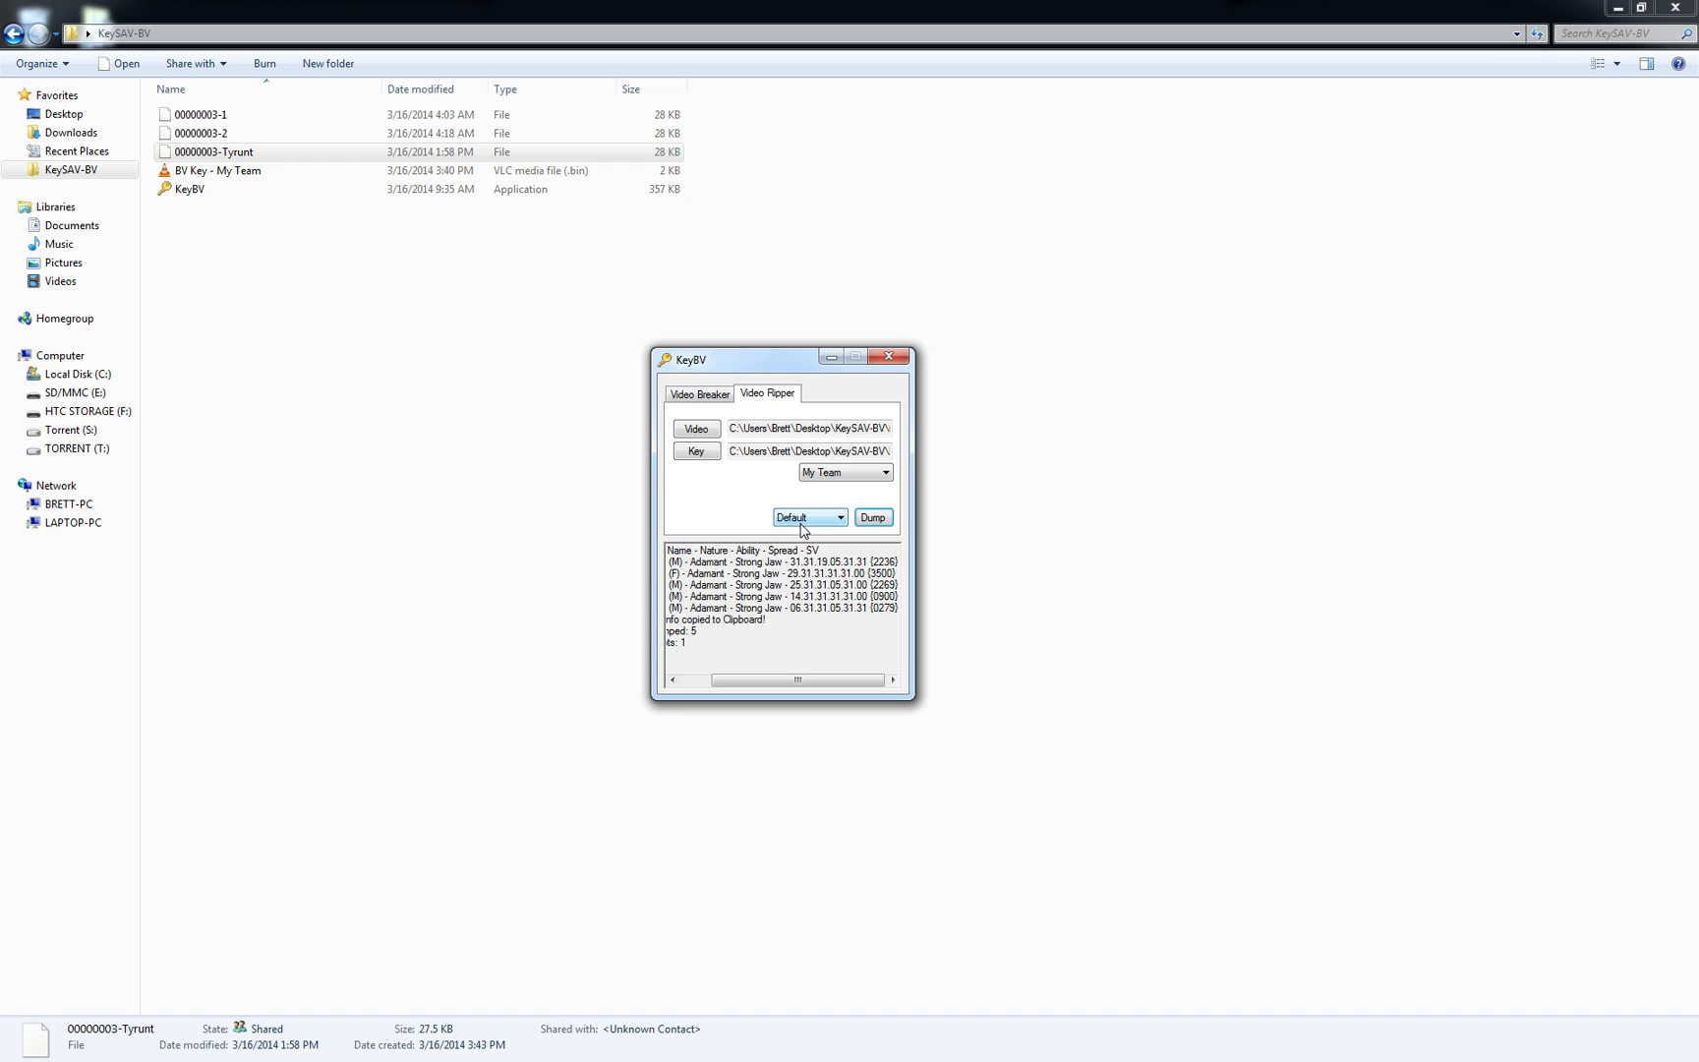
click(808, 517)
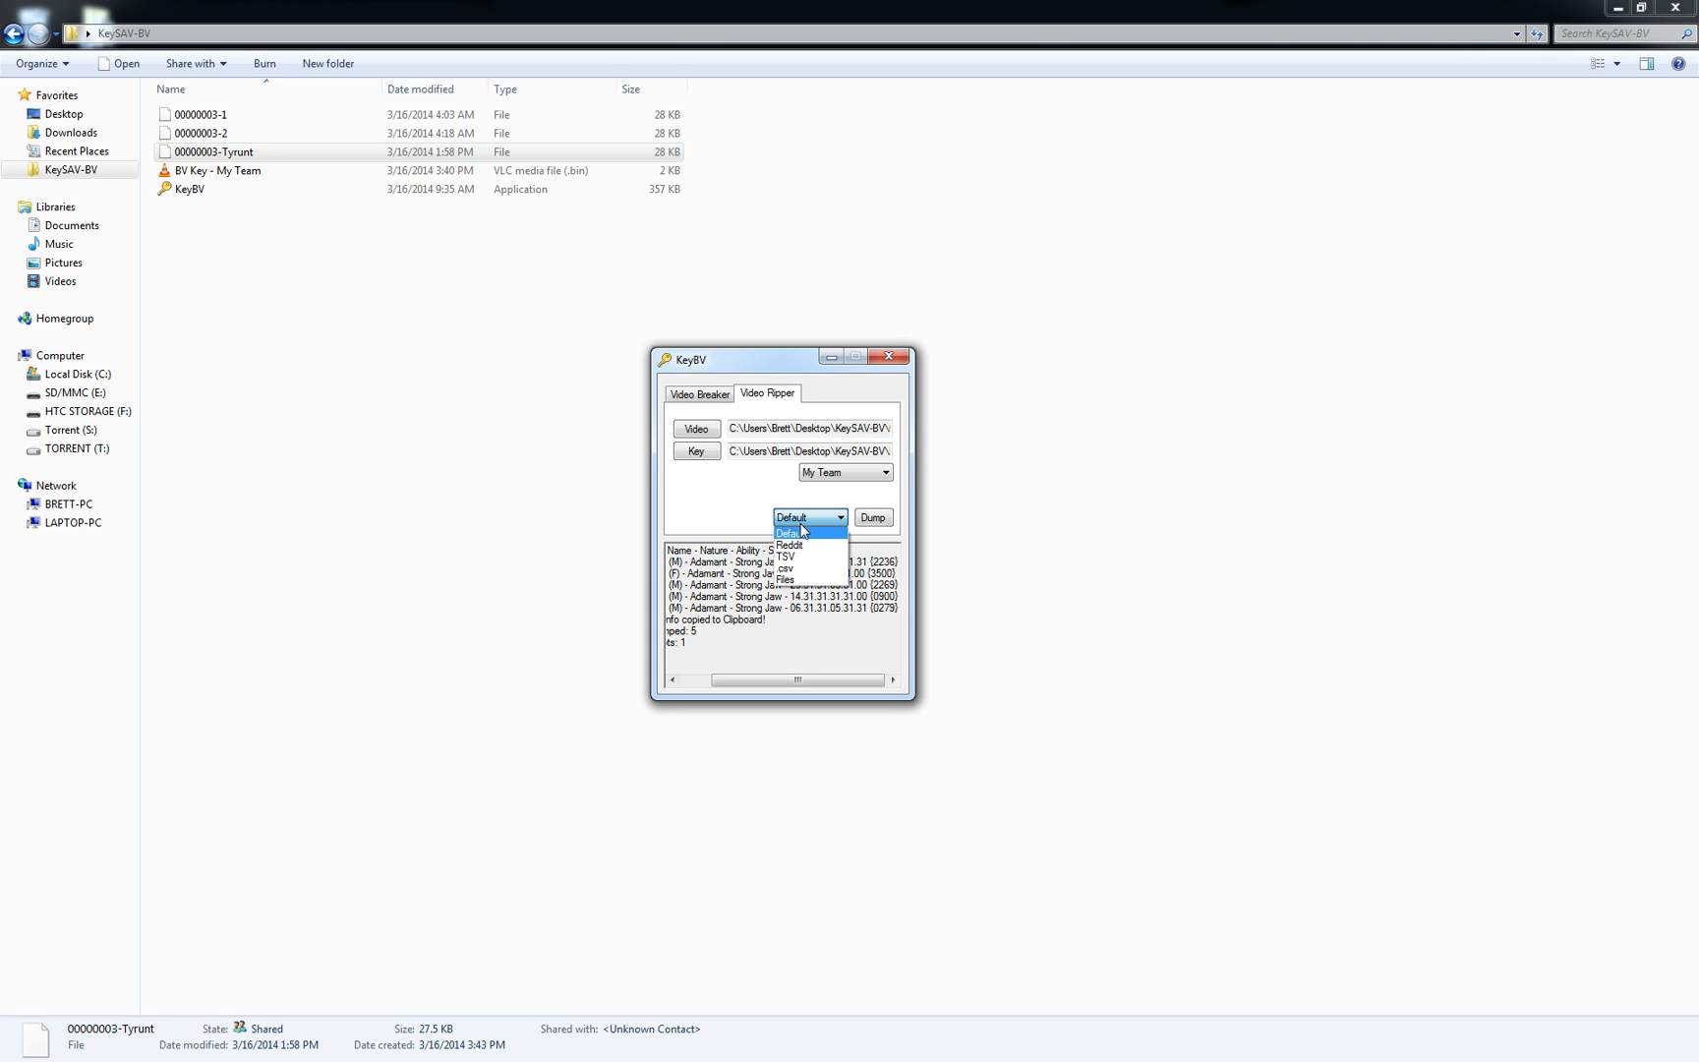
click(788, 531)
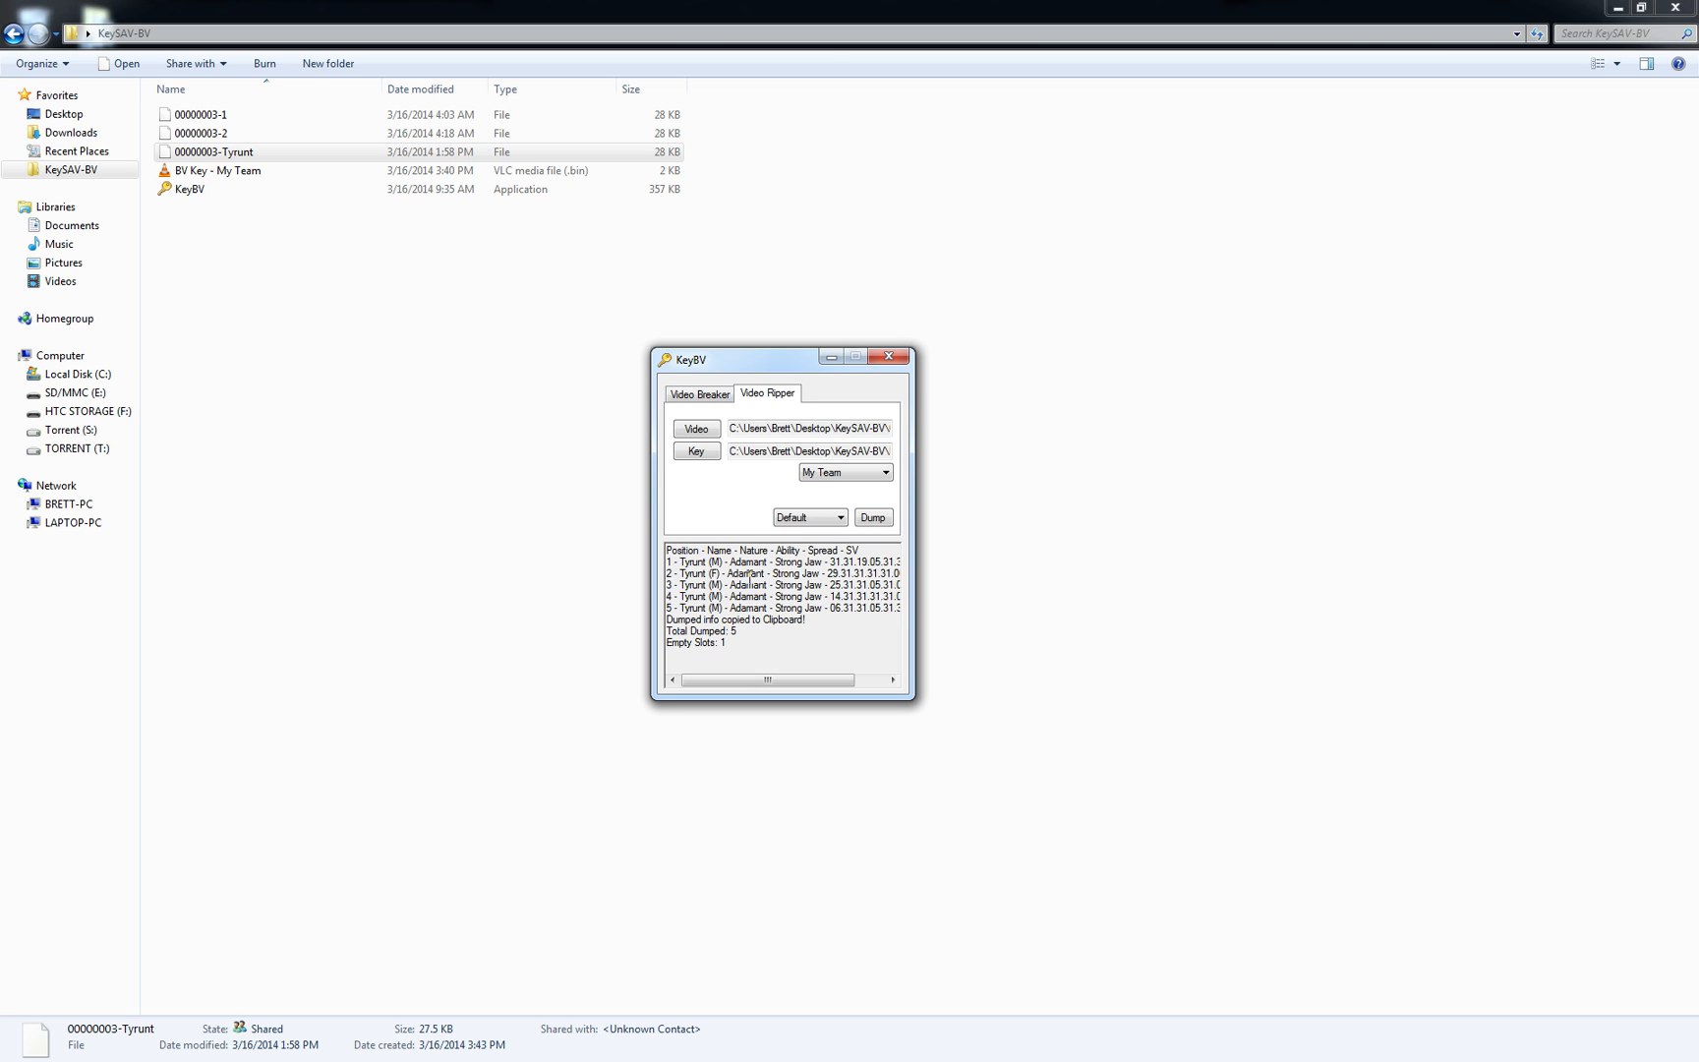
mouse_move(823, 668)
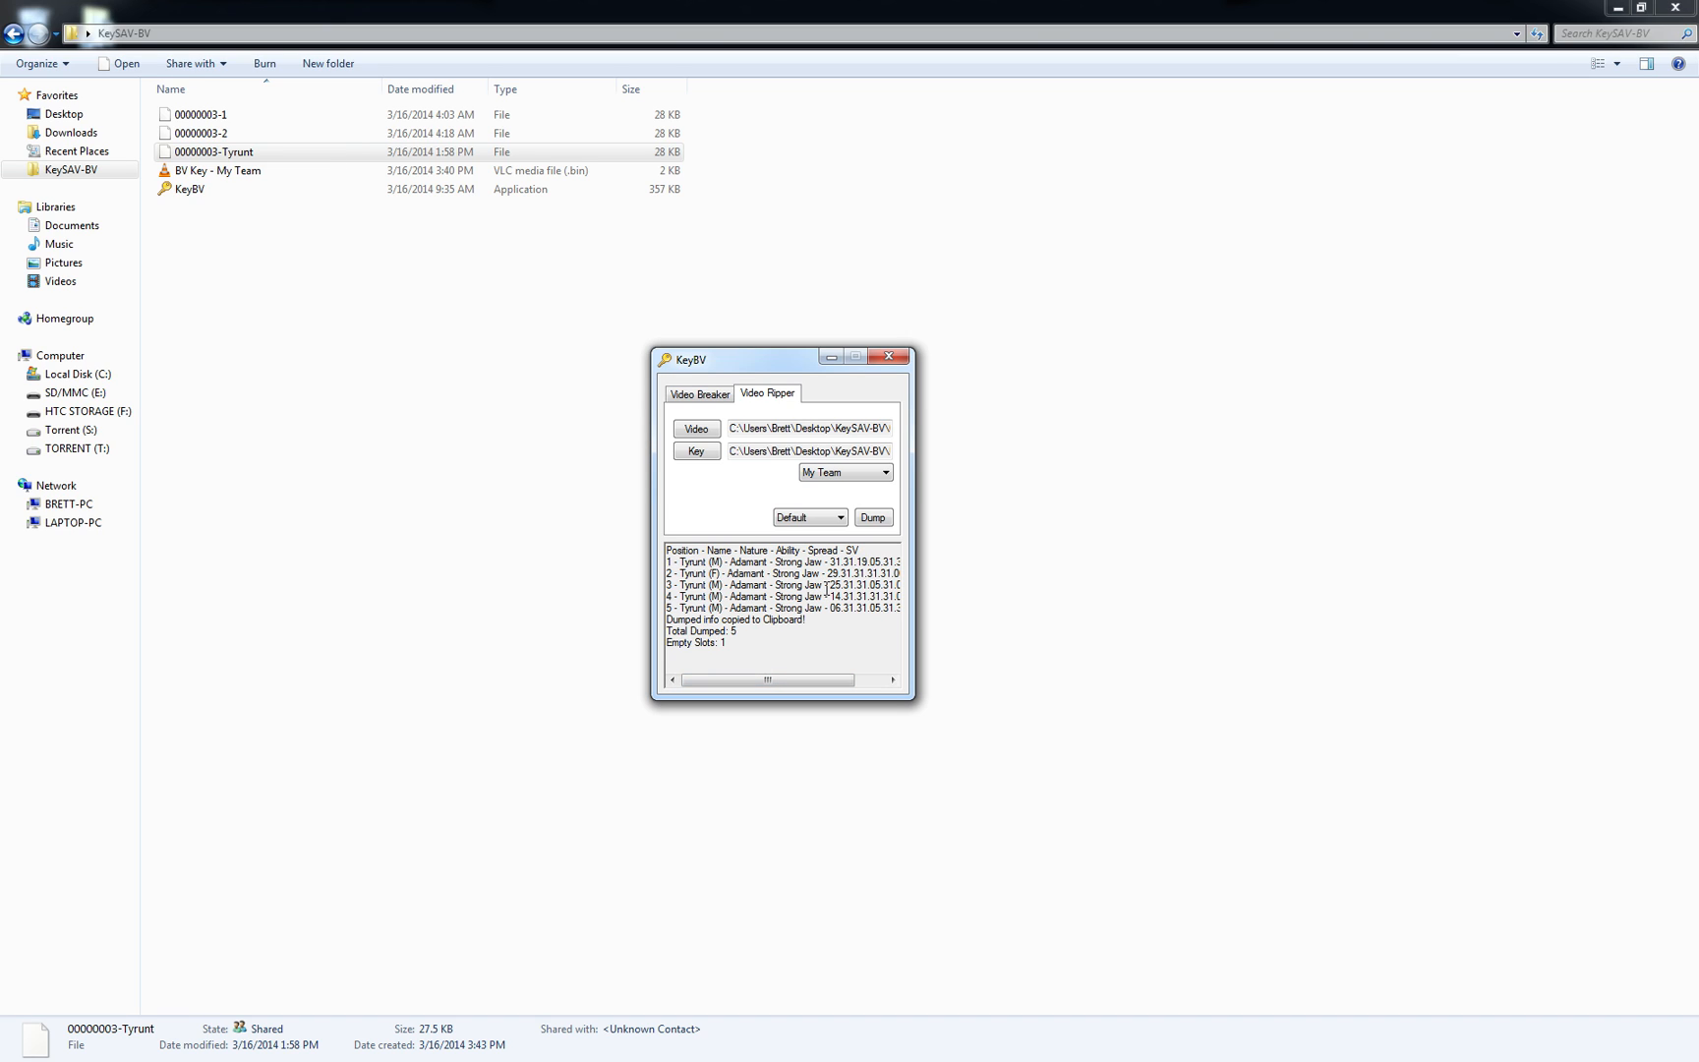
mouse_move(869, 553)
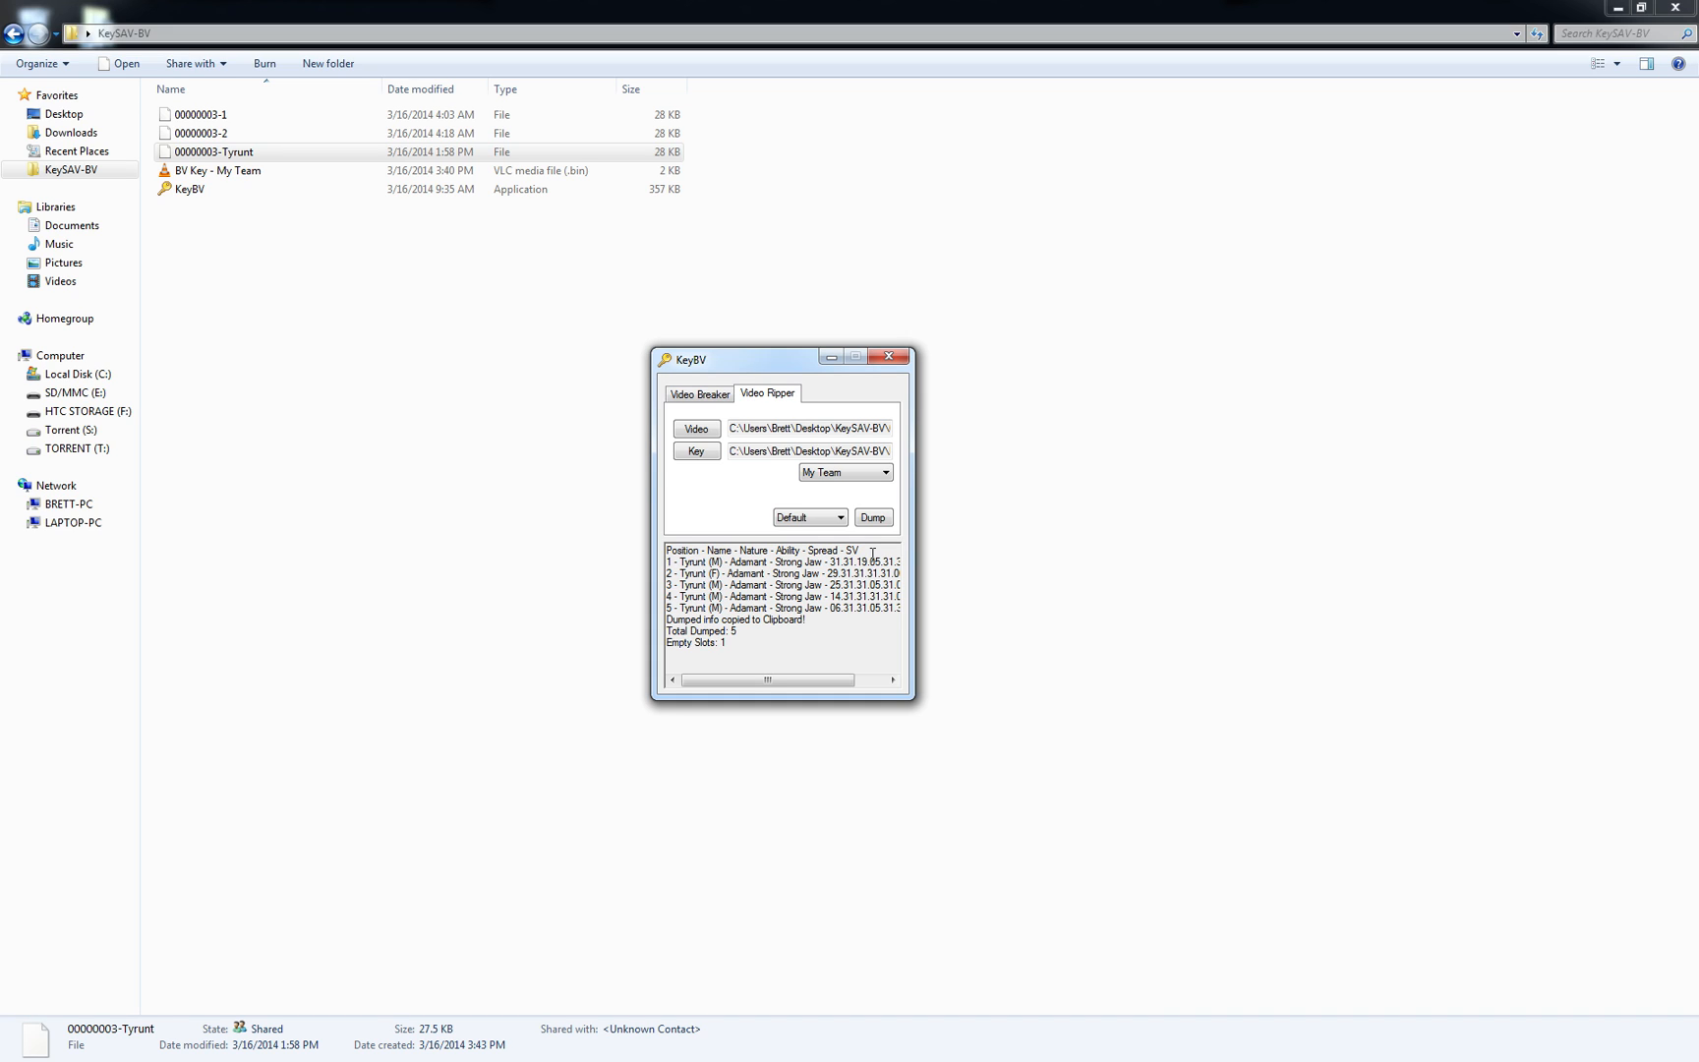
mouse_move(873, 555)
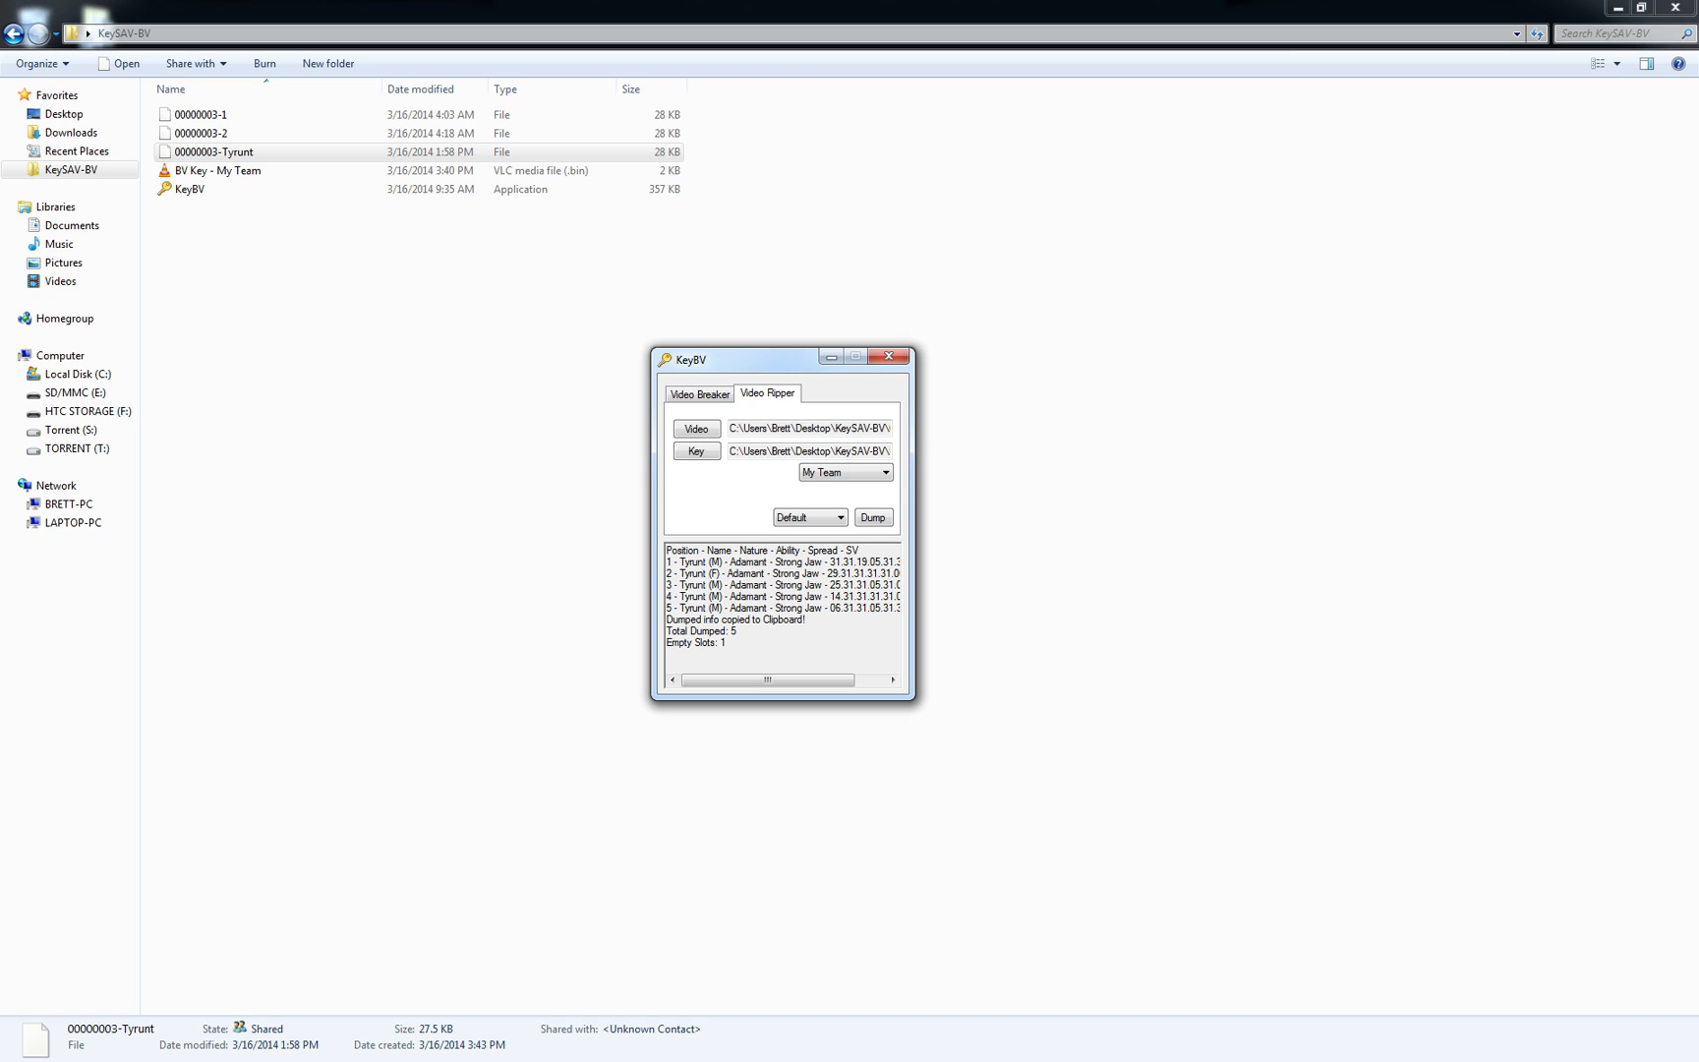